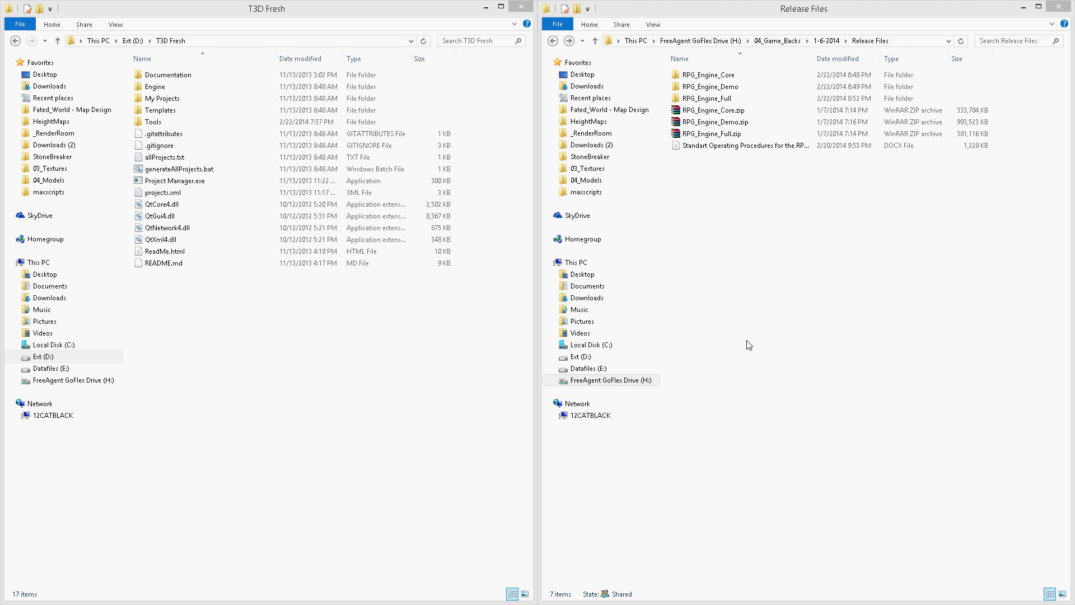
{"action": "mouse_move", "coordinate": [825, 245]}
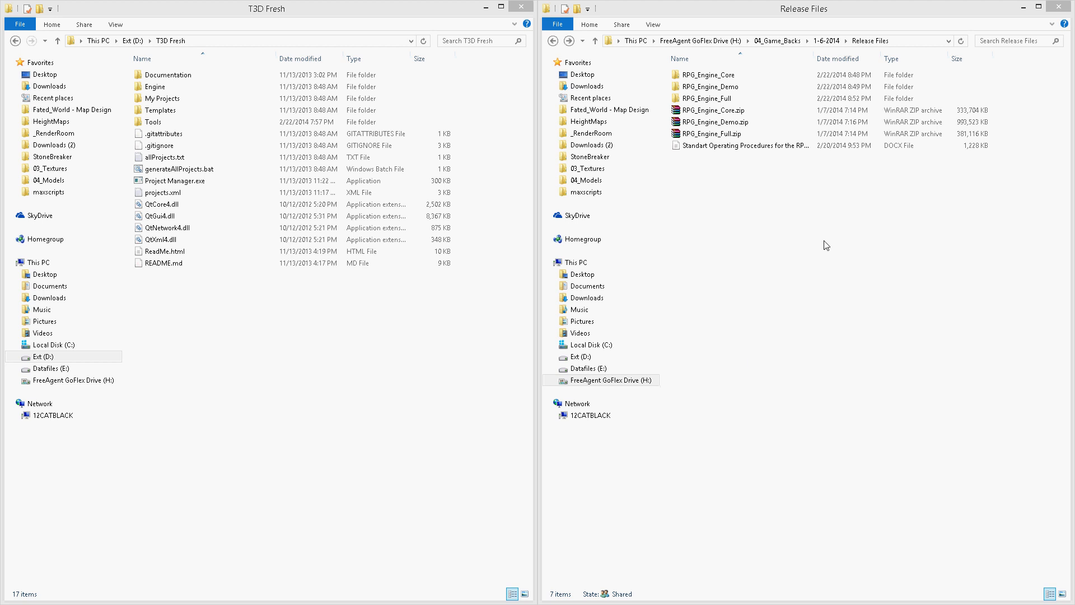
Select RPG_Engine_Full, the Standard Operating Procedures document, the zip archives and RPG_Engine_Core.
{"action": "left_click", "coordinate": [709, 98]}
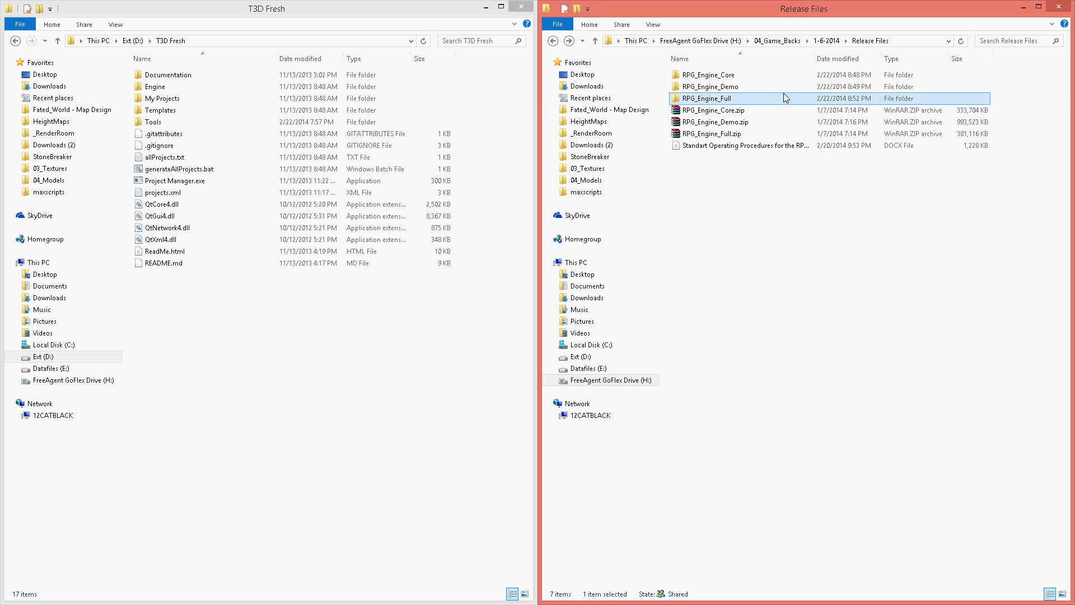
{"action": "mouse_move", "coordinate": [786, 98]}
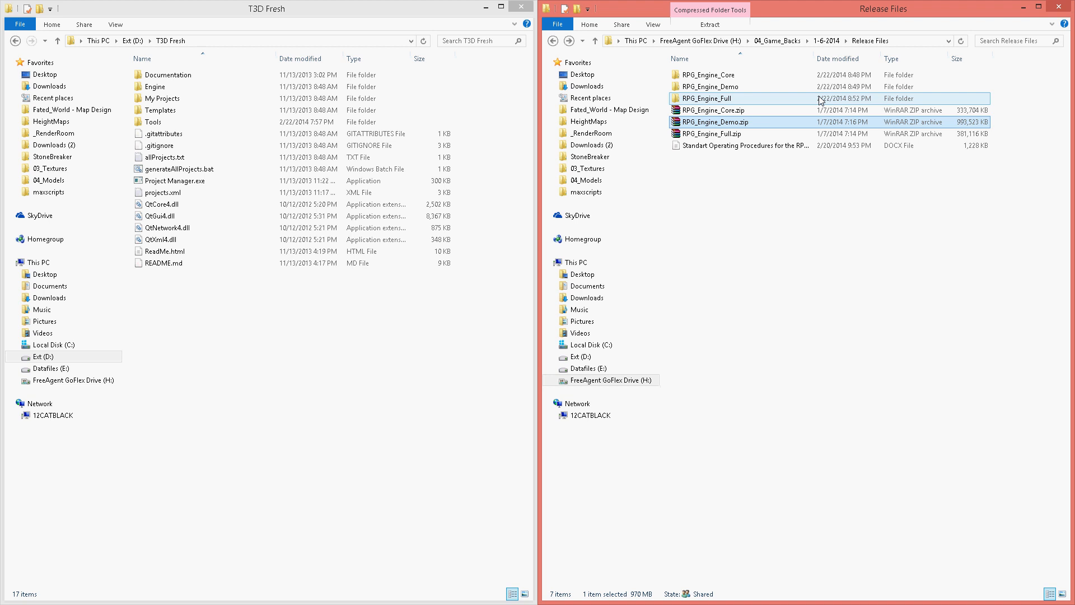
{"action": "left_click", "coordinate": [746, 145]}
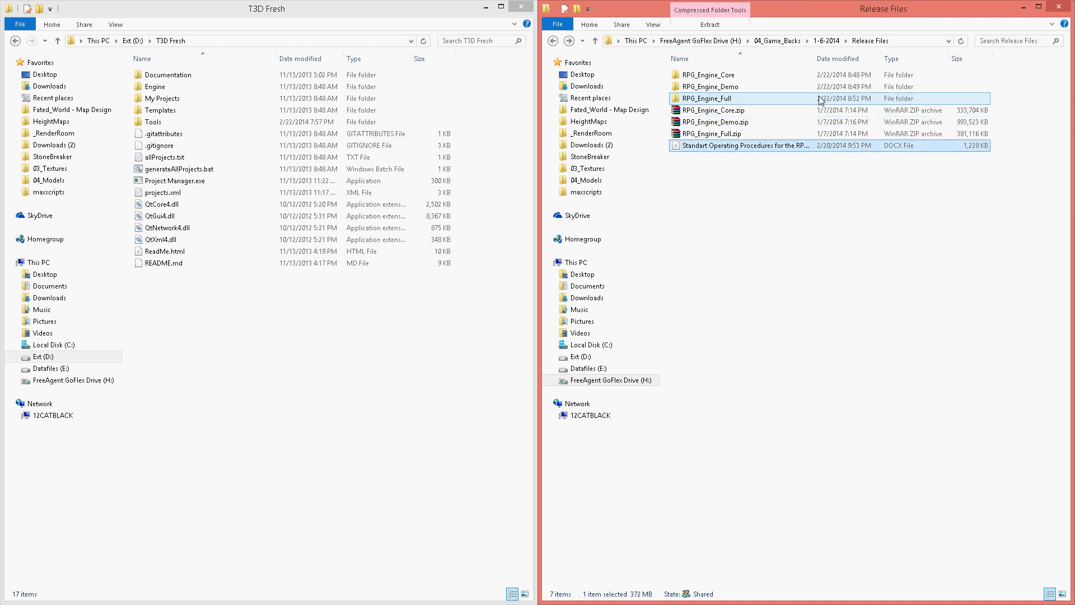
{"action": "left_click", "coordinate": [713, 133]}
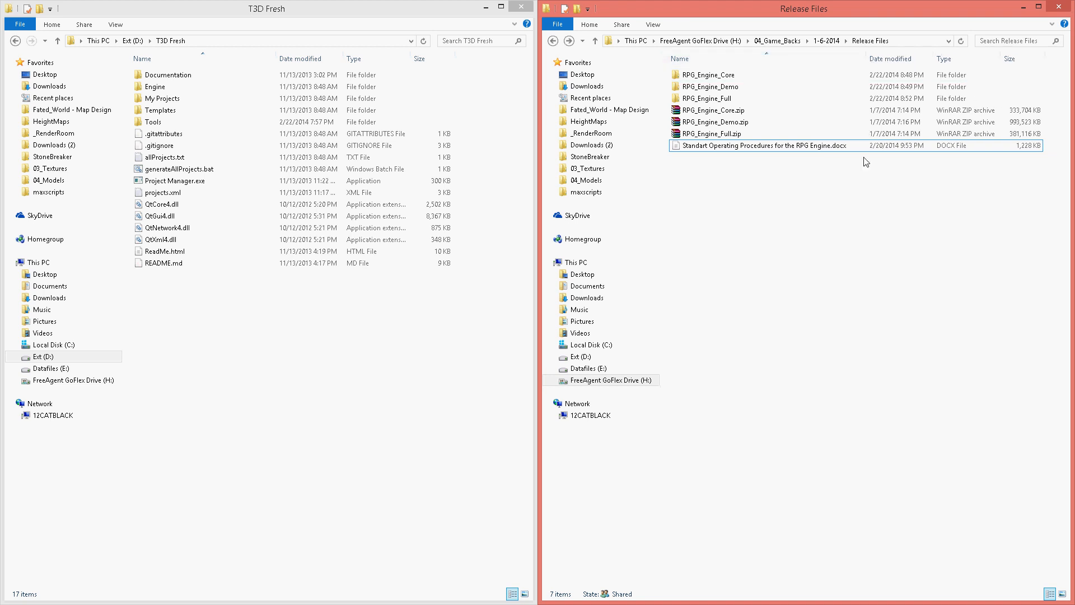
{"action": "left_click", "coordinate": [763, 145]}
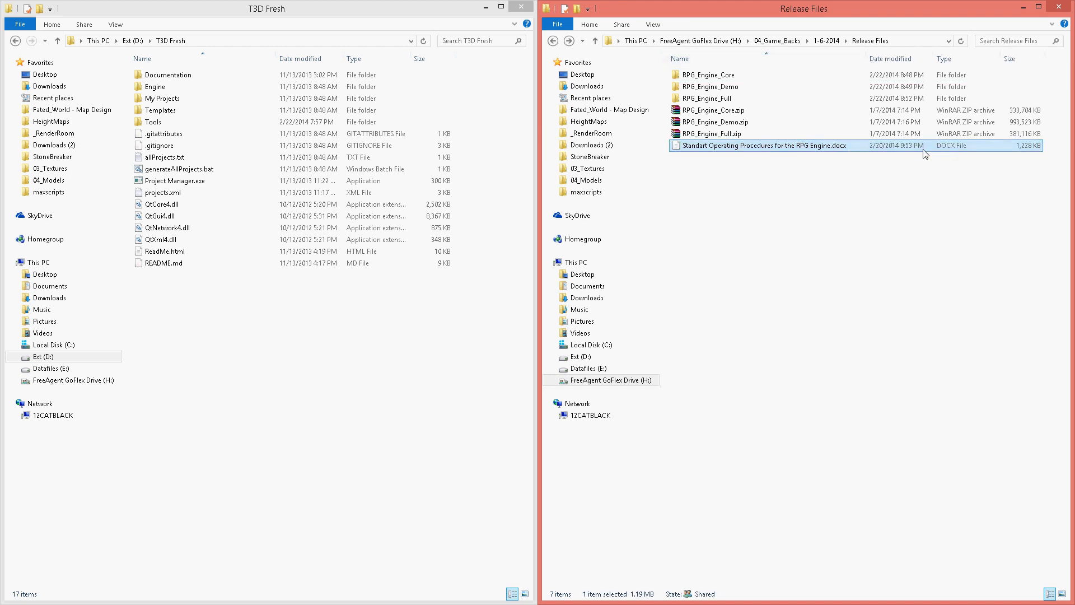
{"action": "left_click", "coordinate": [709, 98]}
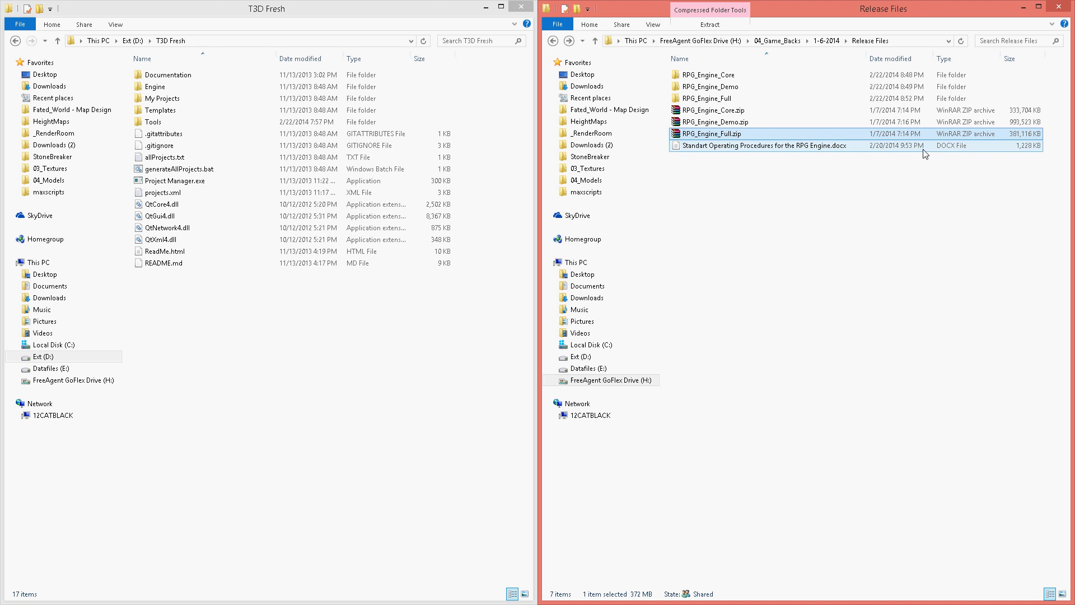
{"action": "left_click", "coordinate": [716, 121]}
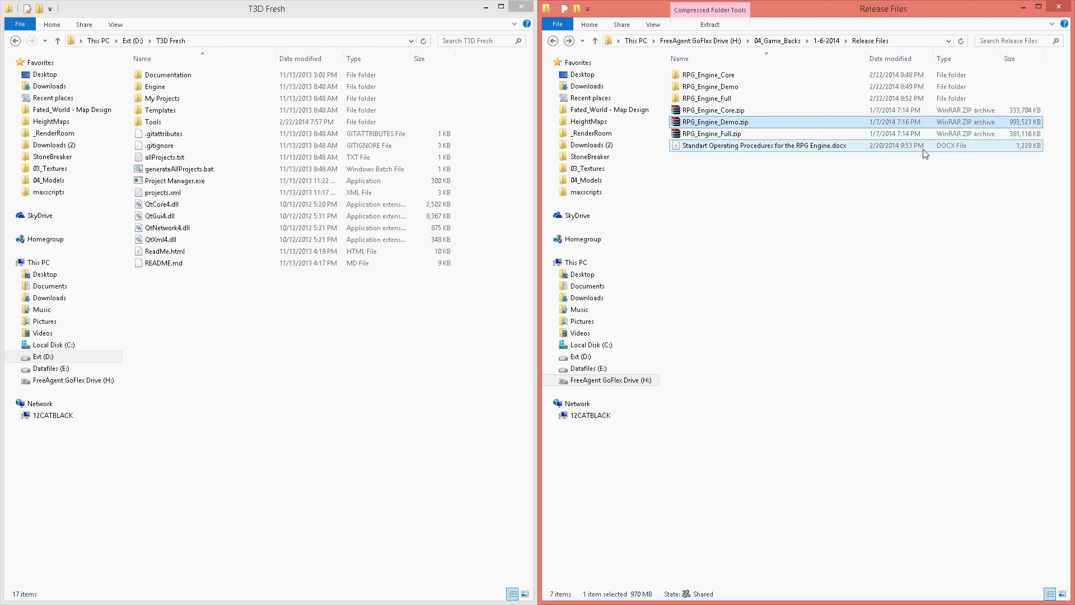
{"action": "left_click", "coordinate": [713, 109]}
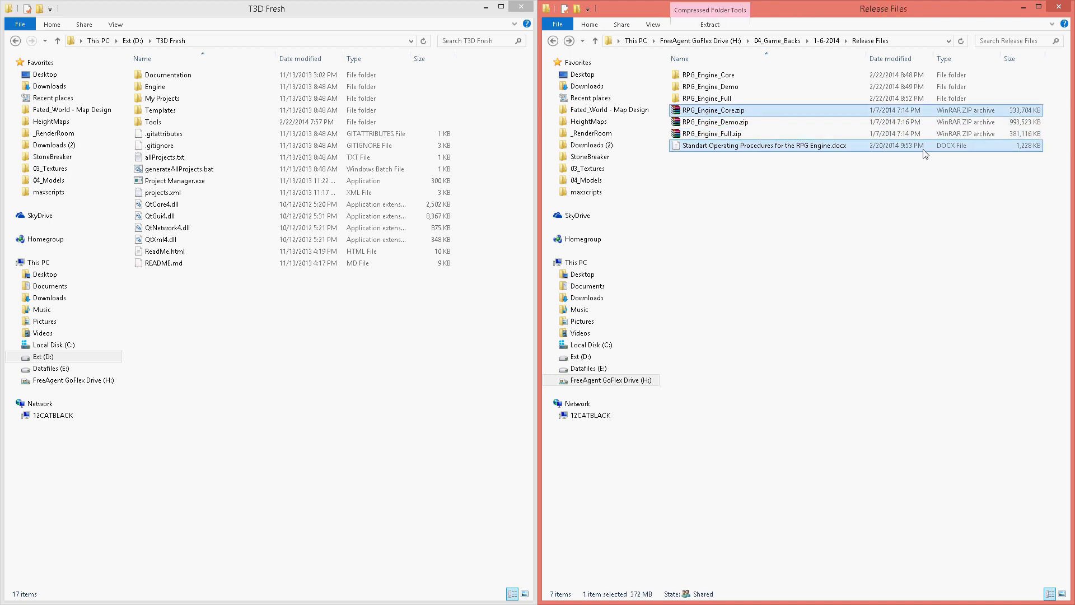
{"action": "left_click", "coordinate": [702, 74]}
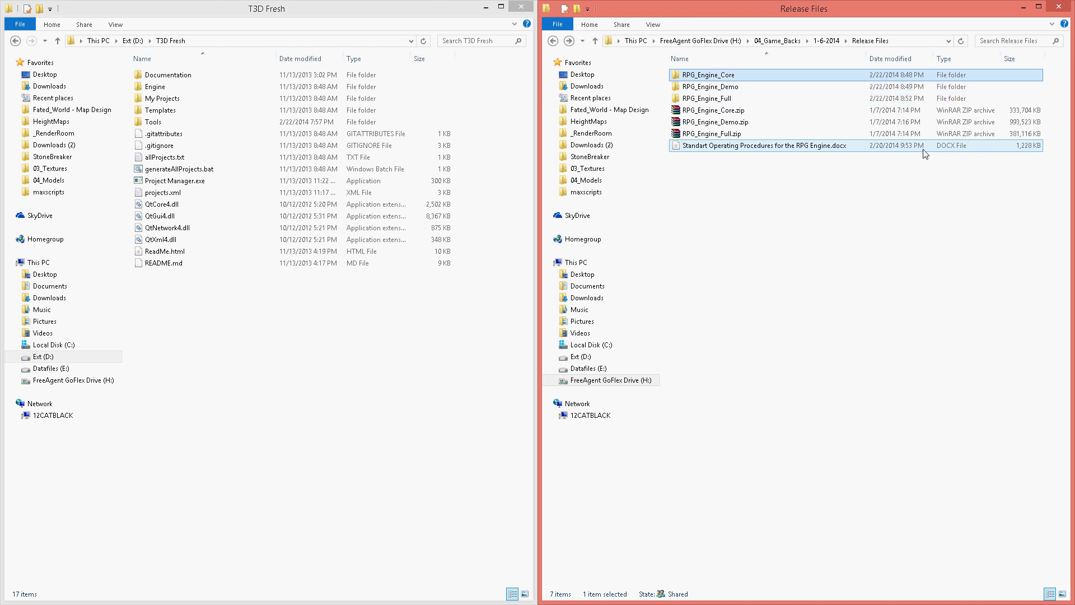
Browse RPG_Engine_Core's Engine source and Templates (RPG Empty, RPG Full), then reopen RPG_Engine_Core.
{"action": "double_click", "coordinate": [704, 74]}
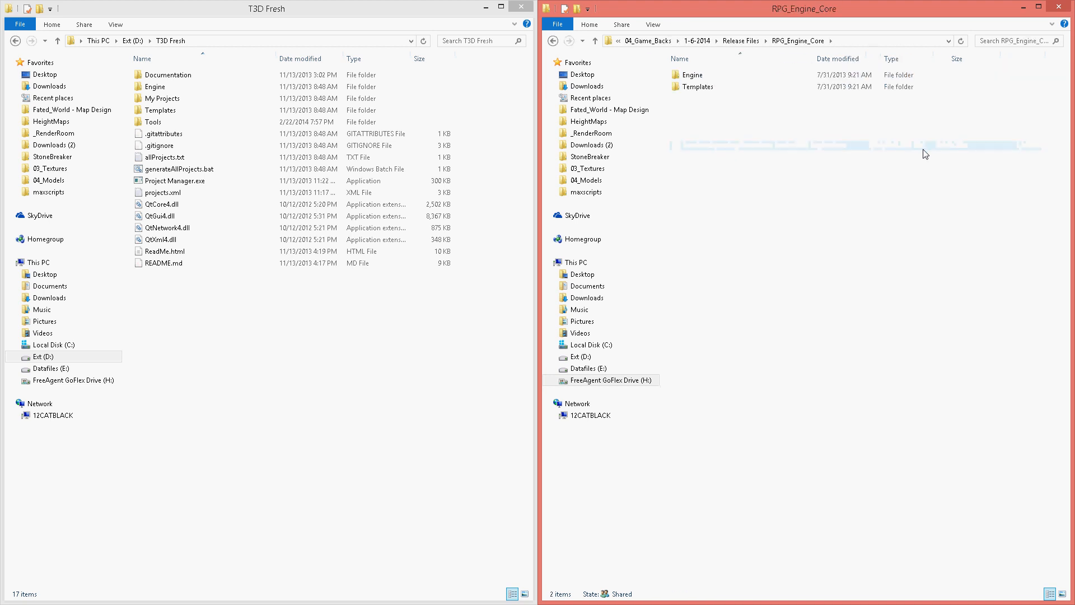
{"action": "left_click", "coordinate": [693, 75]}
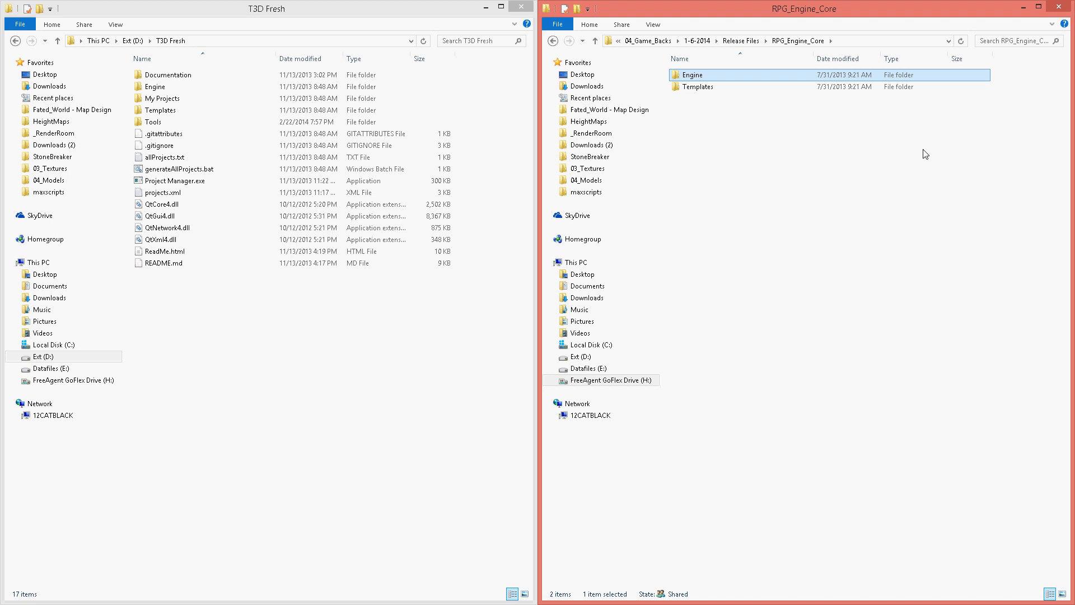
{"action": "double_click", "coordinate": [691, 75]}
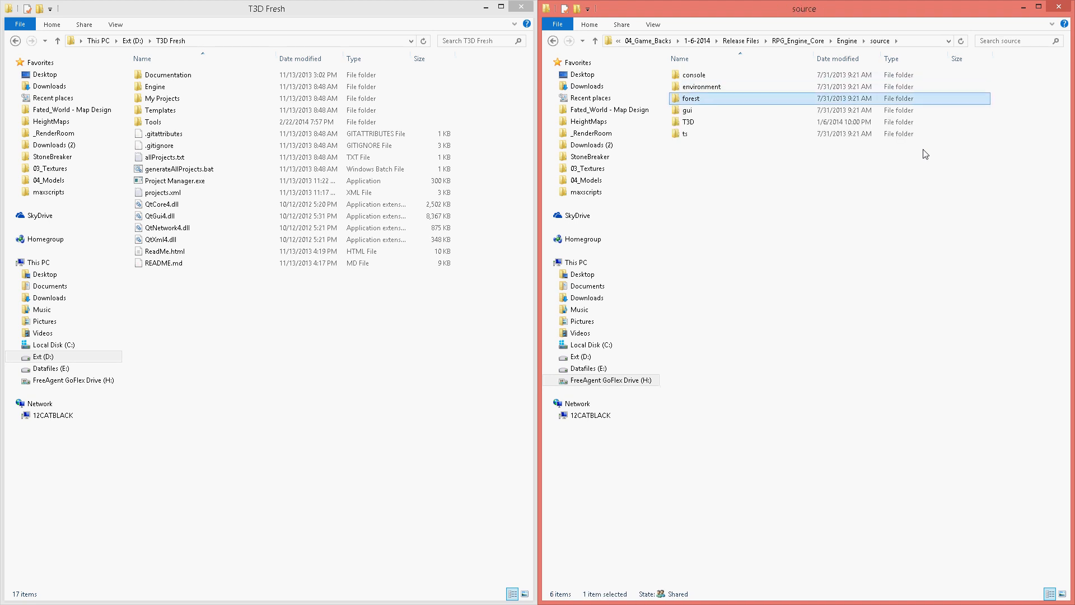
{"action": "double_click", "coordinate": [691, 98]}
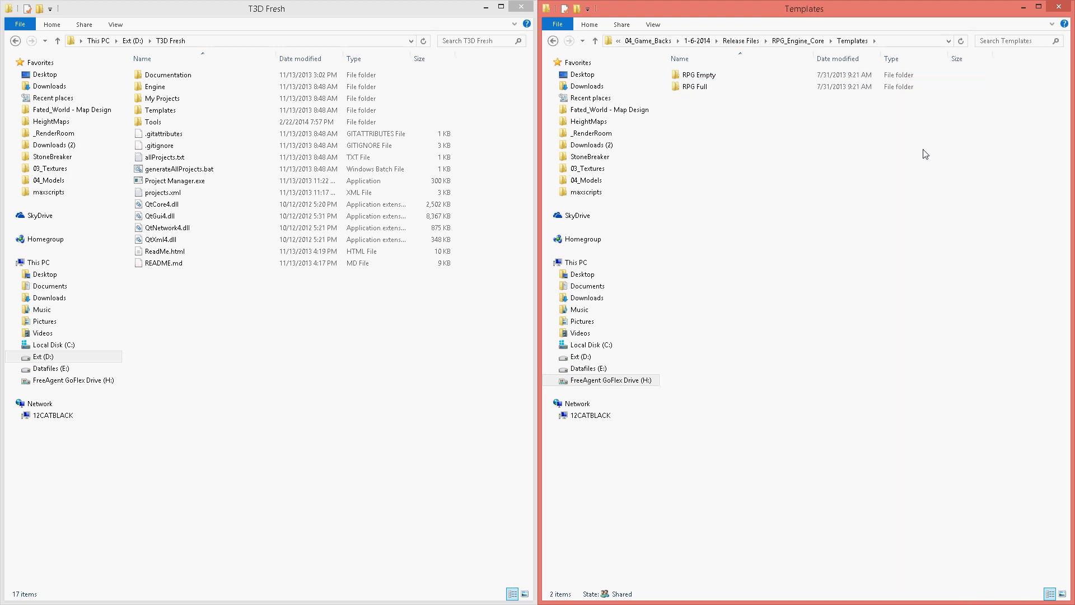
{"action": "left_click", "coordinate": [699, 75]}
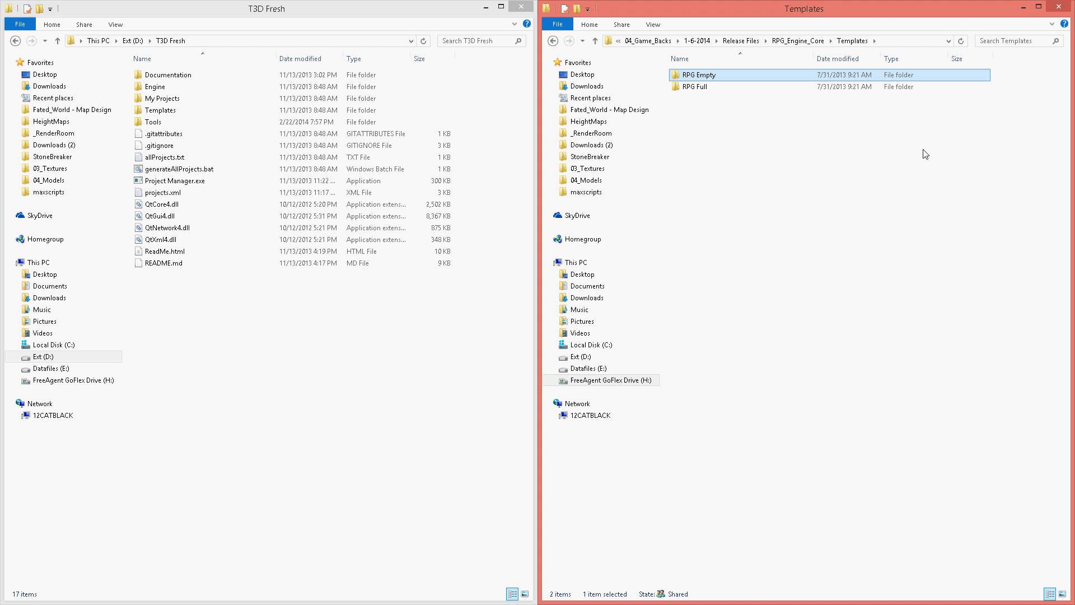
{"action": "left_click", "coordinate": [695, 86]}
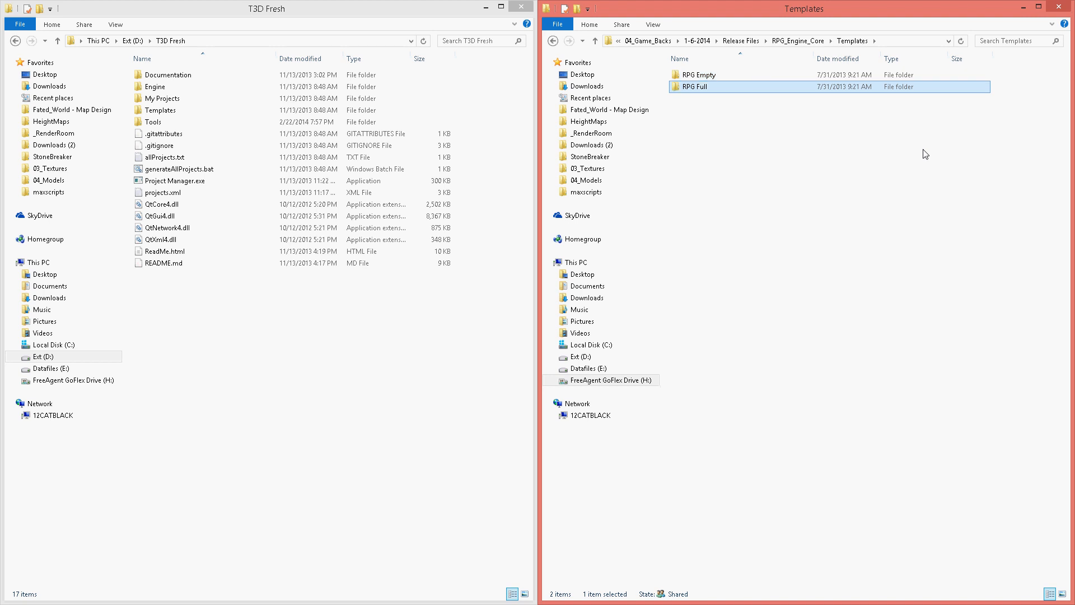
{"action": "mouse_move", "coordinate": [694, 87]}
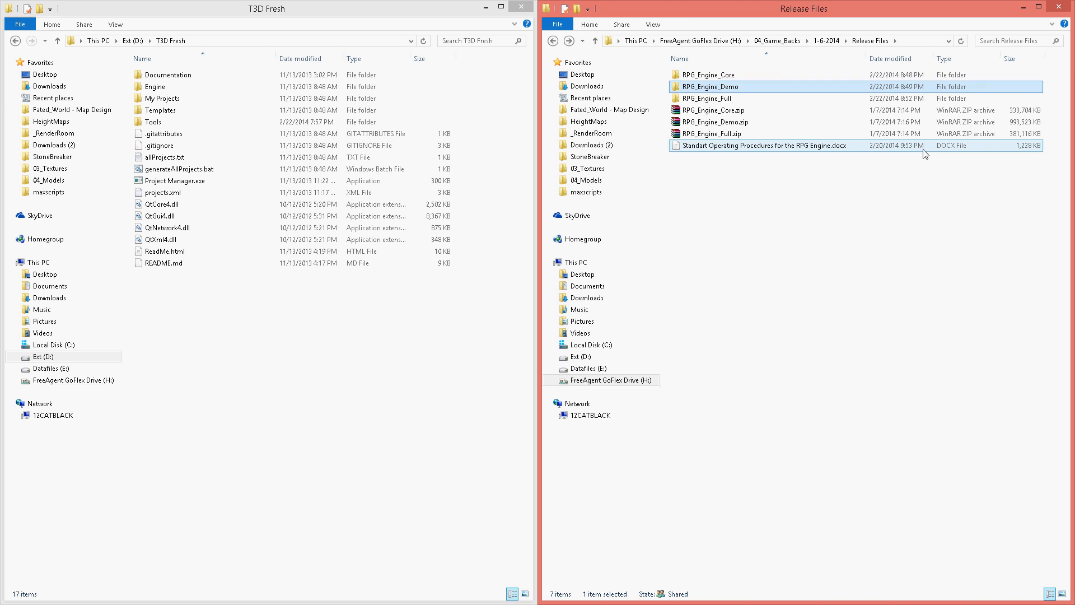
{"action": "double_click", "coordinate": [708, 75]}
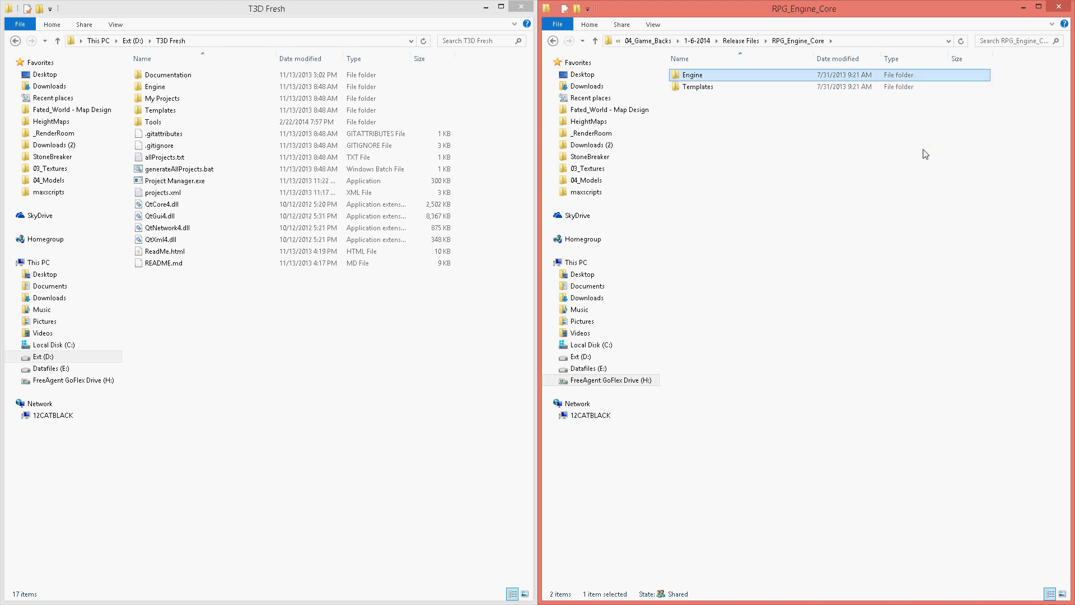
{"action": "mouse_move", "coordinate": [674, 99]}
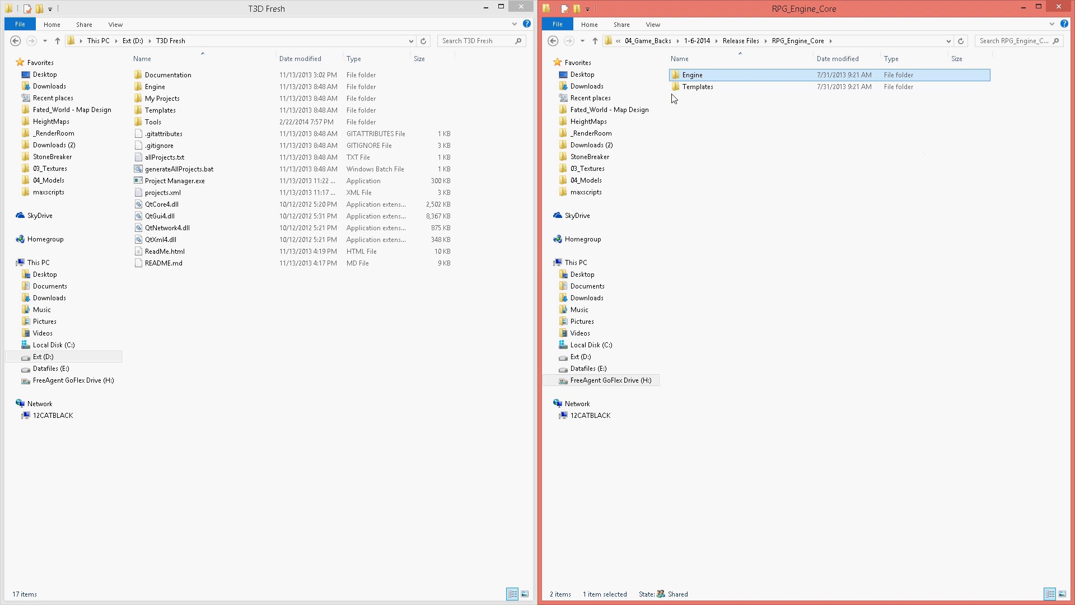
Compare the release Engine folder against the T3D Fresh Engine folder.
{"action": "right_click", "coordinate": [692, 75]}
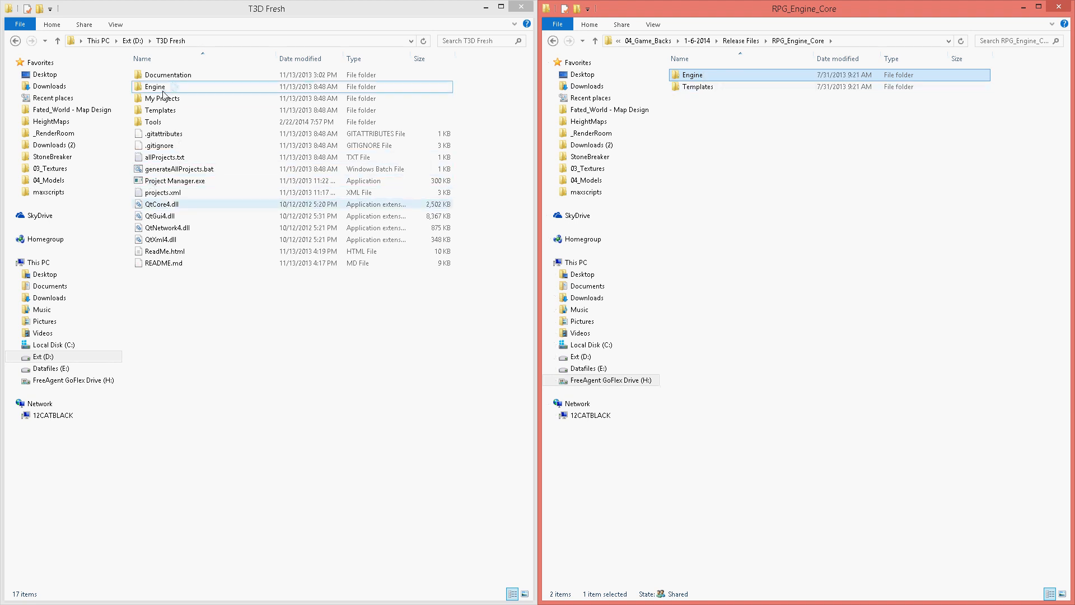
{"action": "right_click", "coordinate": [154, 86]}
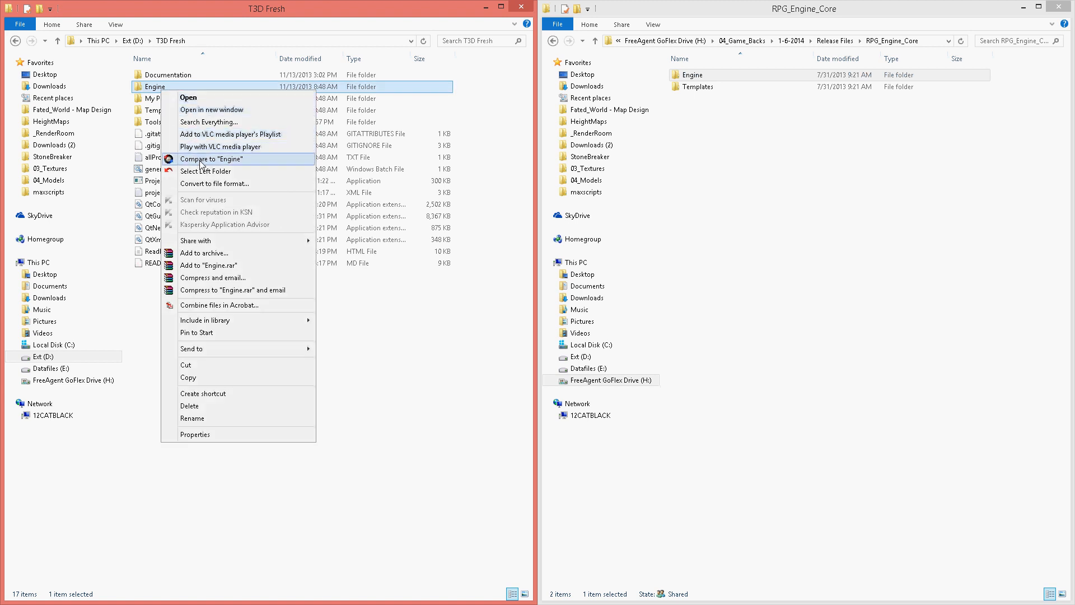
{"action": "left_click", "coordinate": [212, 159]}
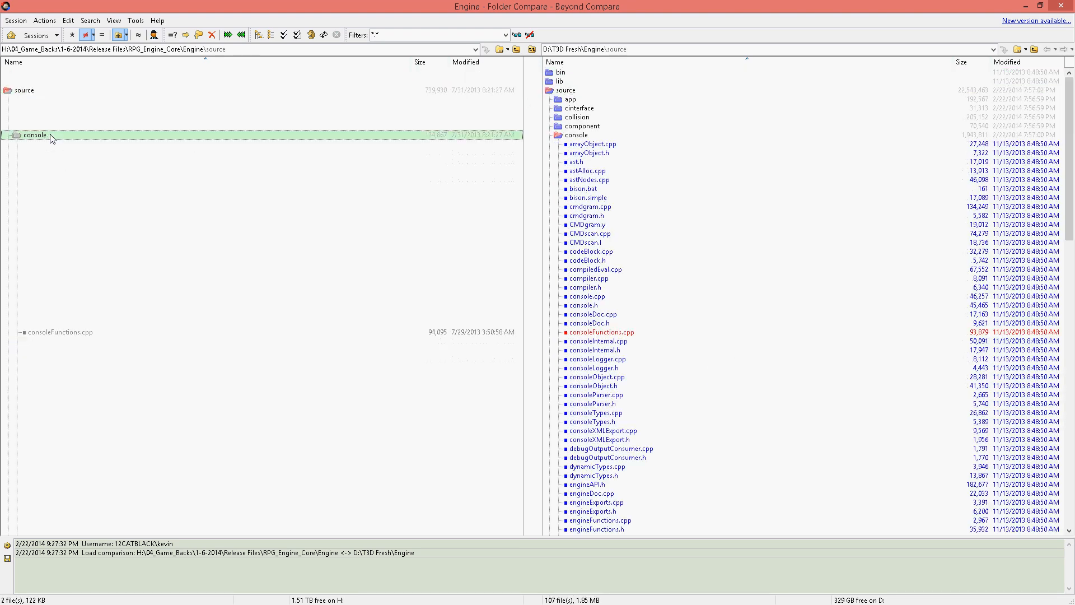
Open consoleFunctions.cpp side by side and scroll to its RPG_EDIT mission-file block.
{"action": "double_click", "coordinate": [29, 135]}
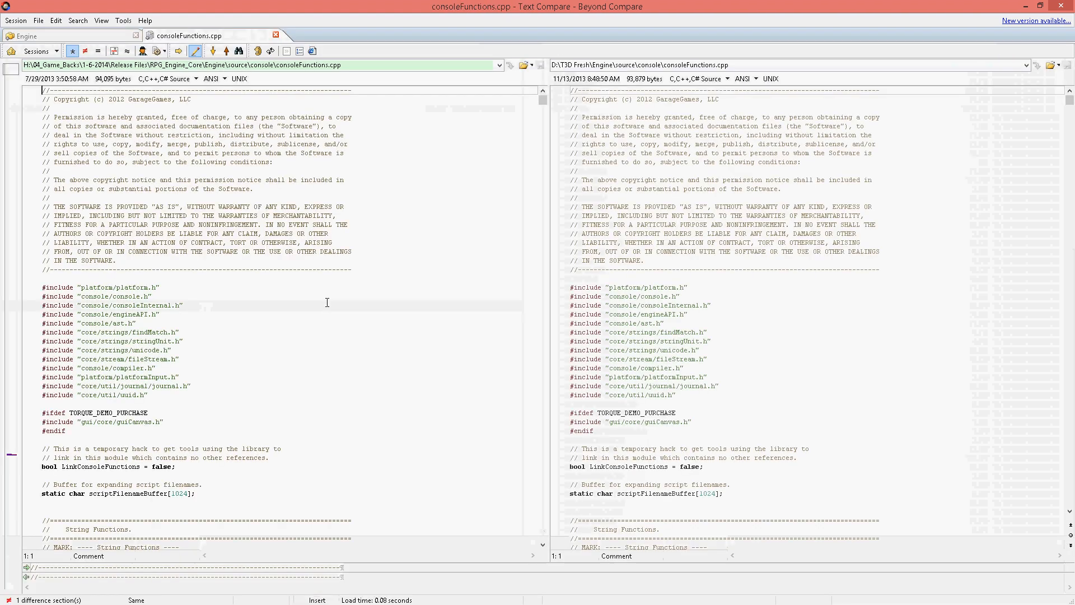
{"action": "scroll", "scroll_direction": "down", "scroll_amount": 3}
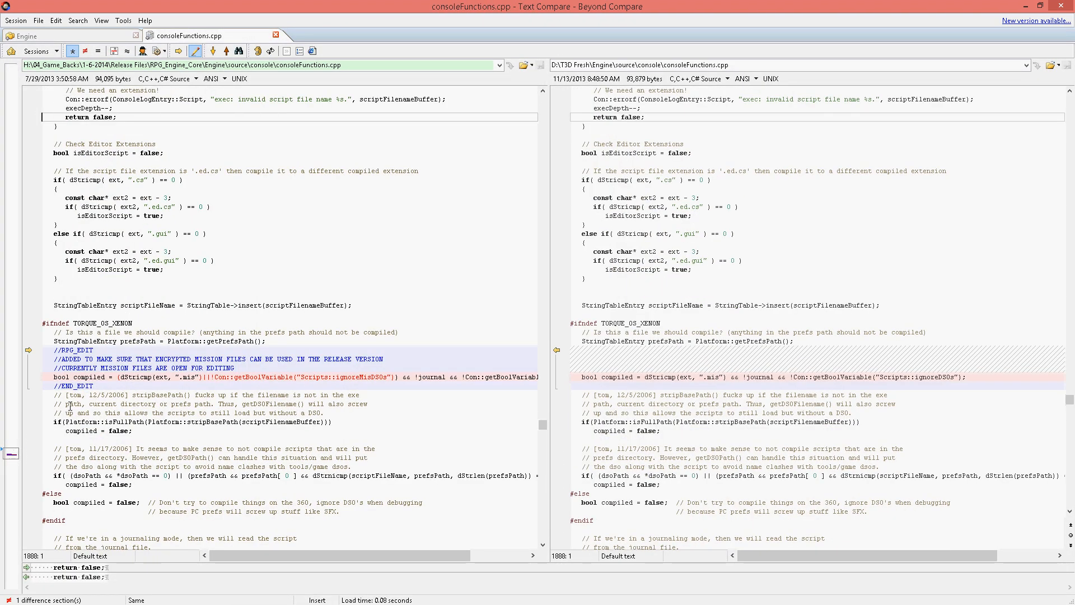
{"action": "scroll", "scroll_direction": "down", "scroll_amount": 3}
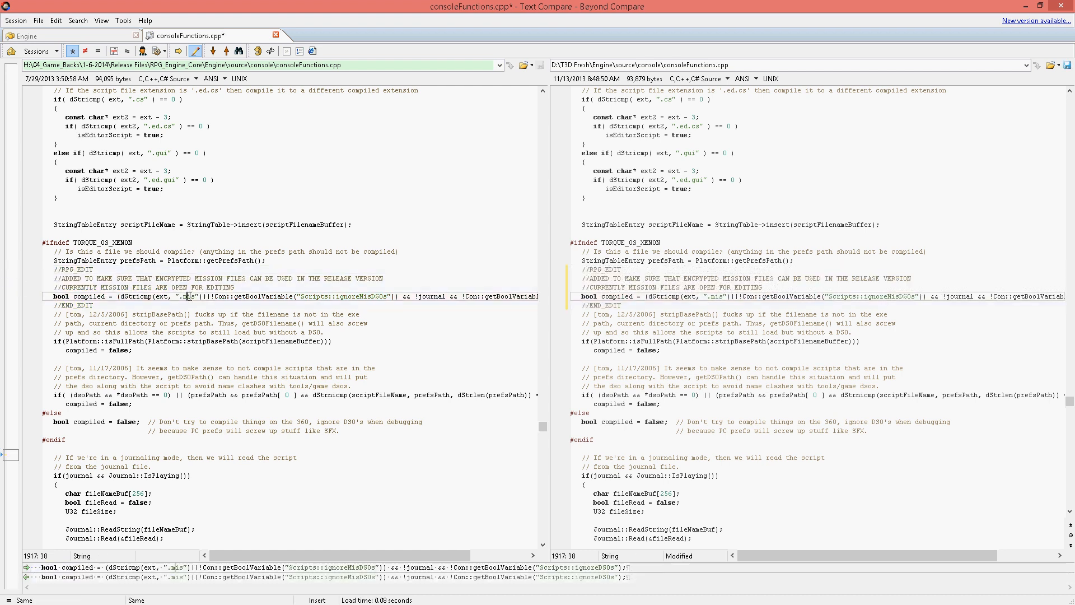
{"action": "scroll", "scroll_direction": "down", "scroll_amount": 3}
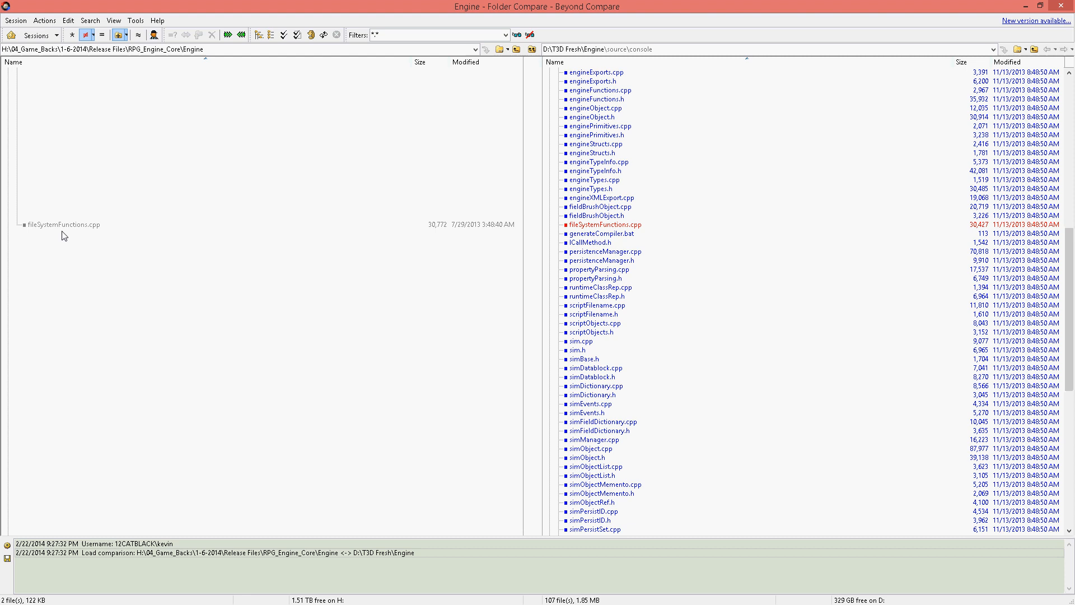
Copy the RPG_EDIT tools block of fileSystemFunctions.cpp into T3D Fresh.
{"action": "double_click", "coordinate": [61, 225]}
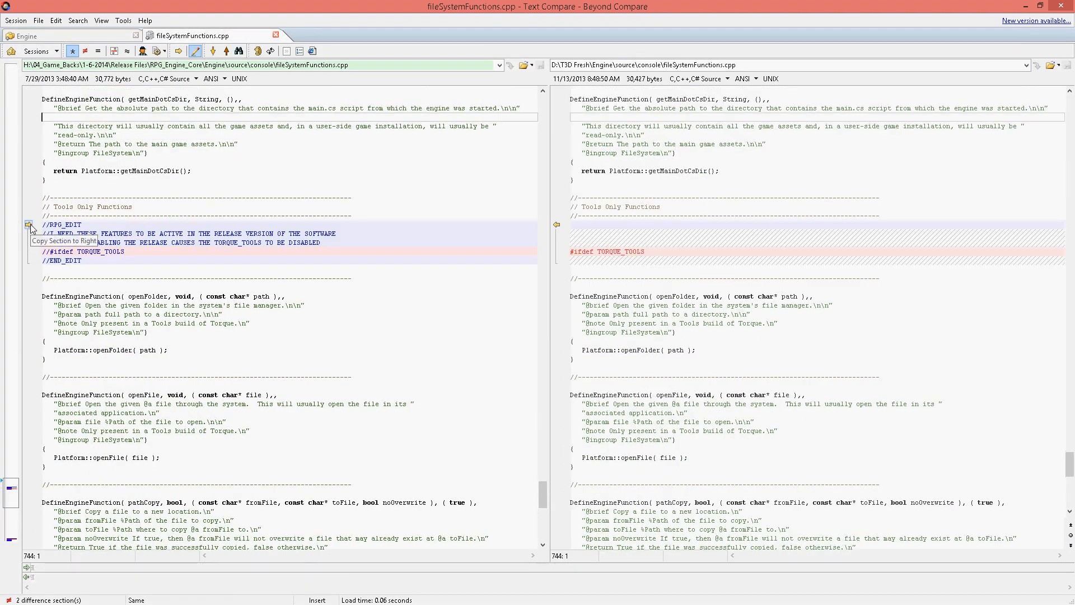
{"action": "left_click", "coordinate": [29, 226]}
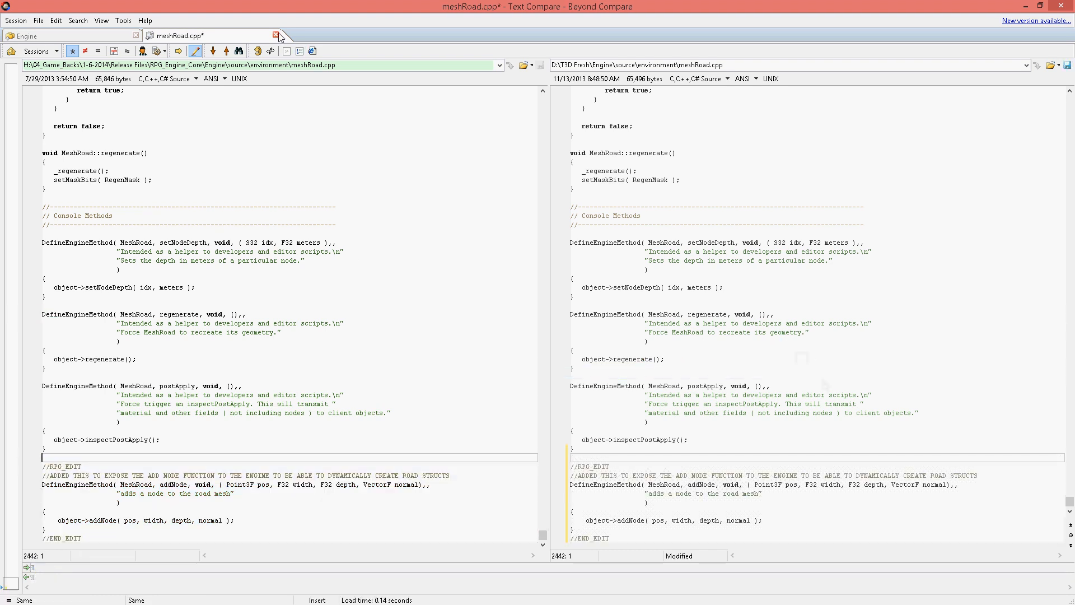
{"action": "left_click", "coordinate": [277, 34]}
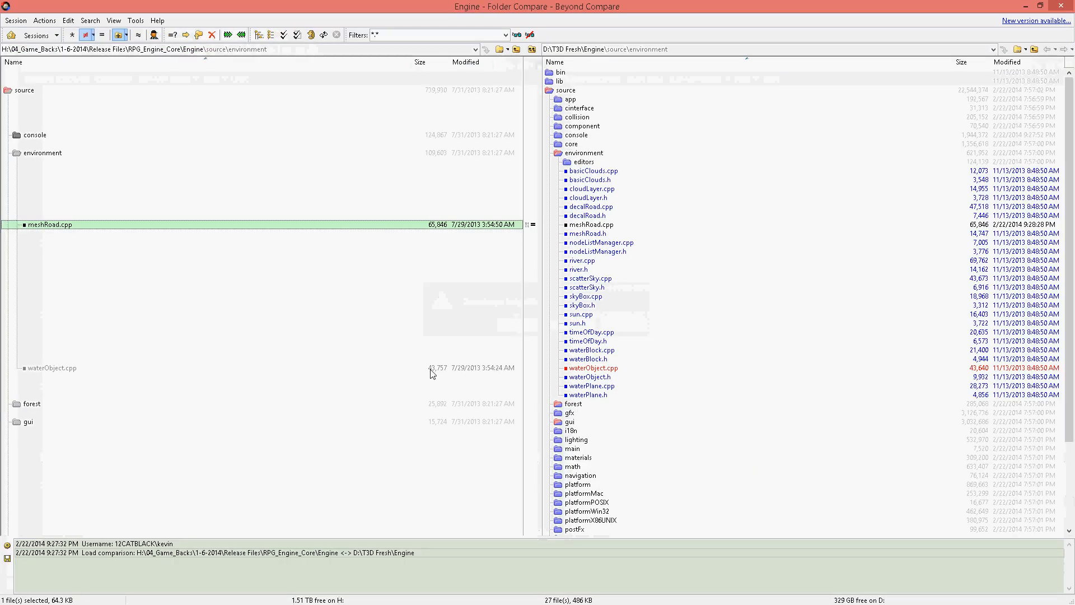
Copy waterObject.cpp's camera-collision fix into the fresh file.
{"action": "left_click", "coordinate": [51, 369]}
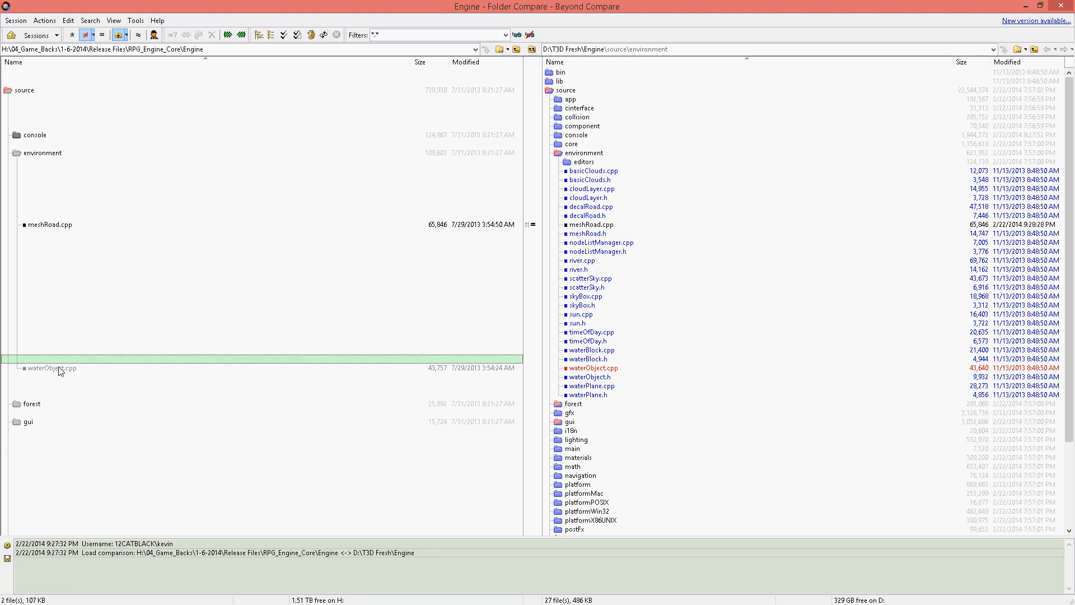
{"action": "double_click", "coordinate": [48, 369]}
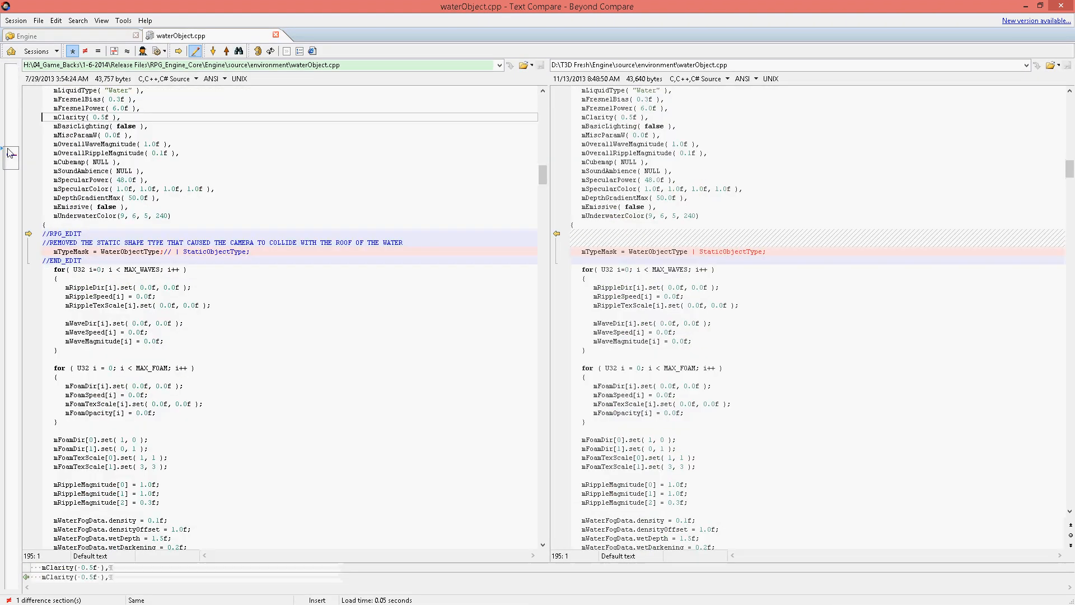
{"action": "mouse_move", "coordinate": [26, 234]}
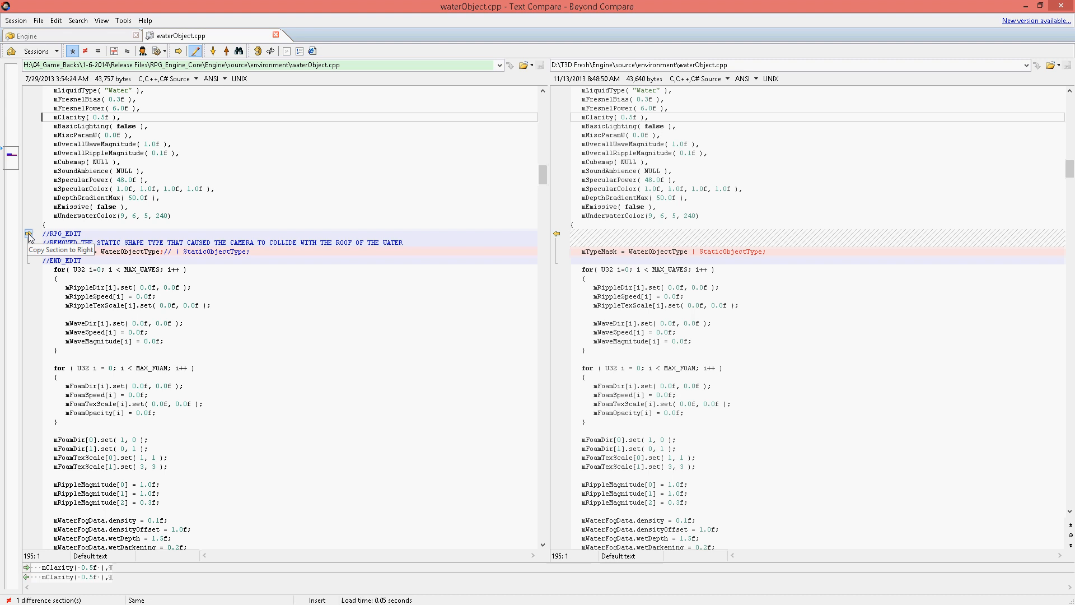
{"action": "left_click", "coordinate": [28, 234]}
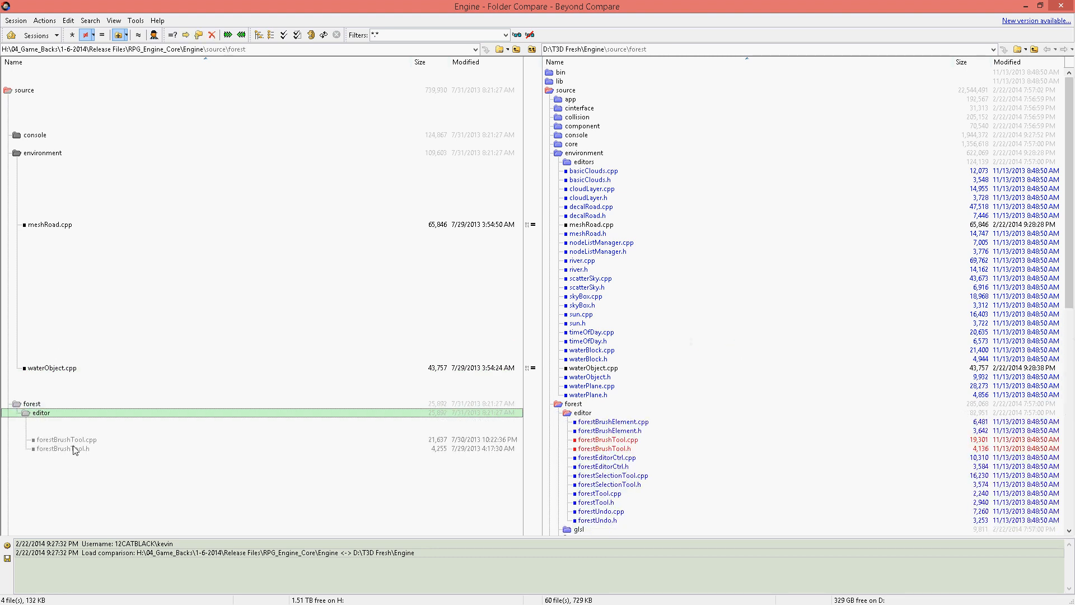
Open the forestBrushTool.cpp comparison and scroll through its DropToGround RPG EDIT blocks.
{"action": "double_click", "coordinate": [61, 440]}
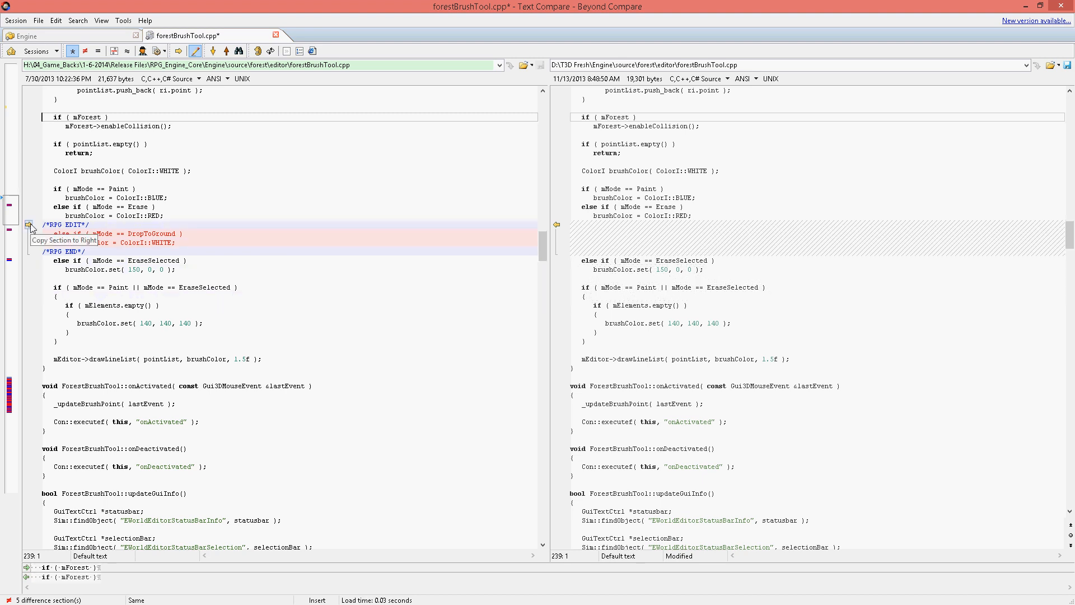
{"action": "scroll", "scroll_direction": "down", "scroll_amount": 3}
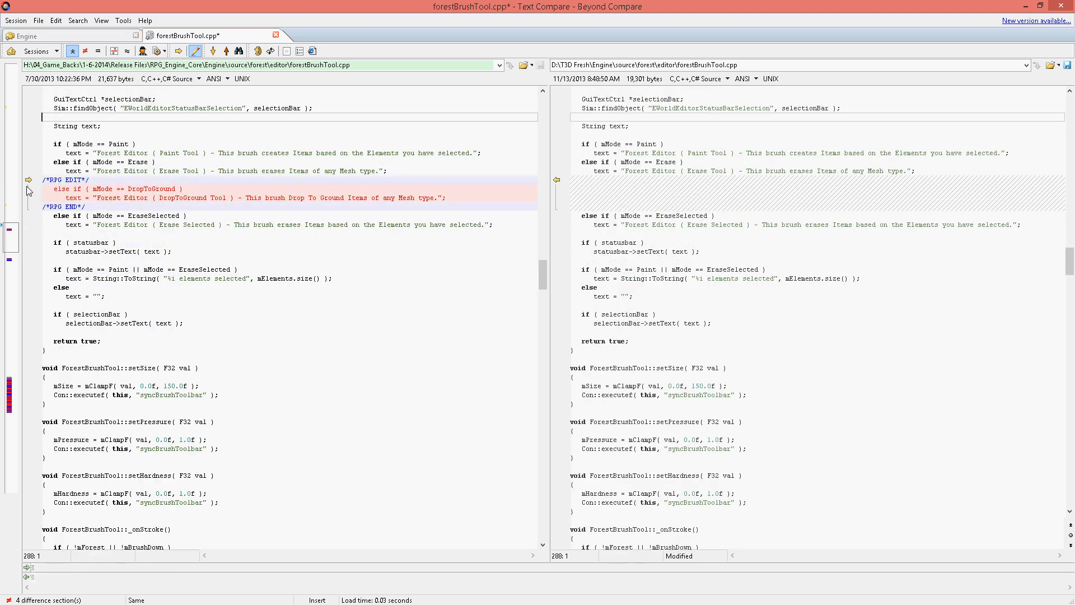
{"action": "scroll", "scroll_direction": "down", "scroll_amount": 3}
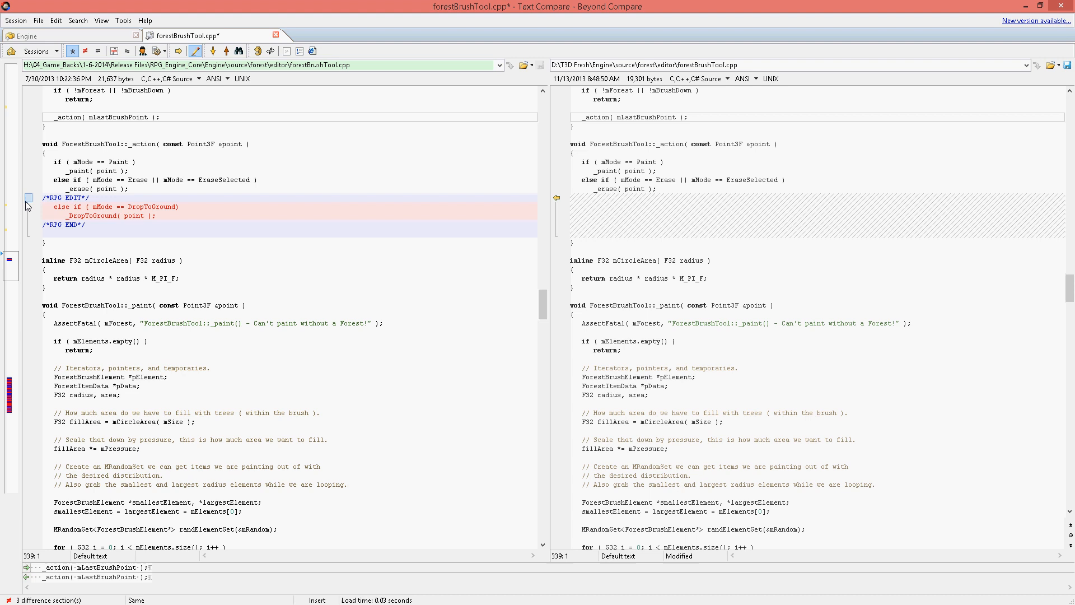
{"action": "scroll", "scroll_direction": "down", "scroll_amount": 3}
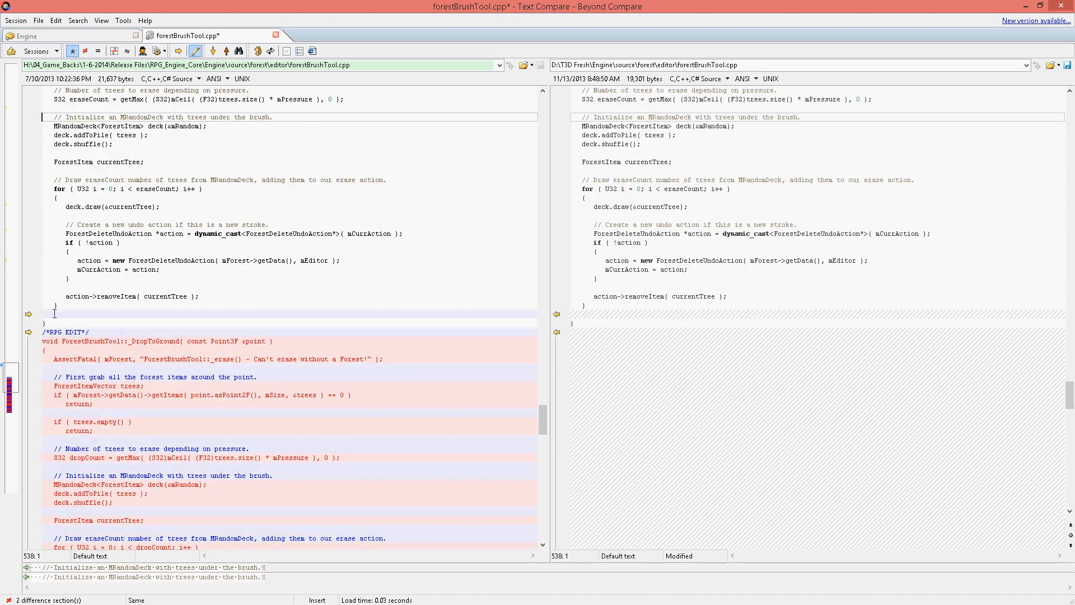
{"action": "scroll", "scroll_direction": "down", "scroll_amount": 3}
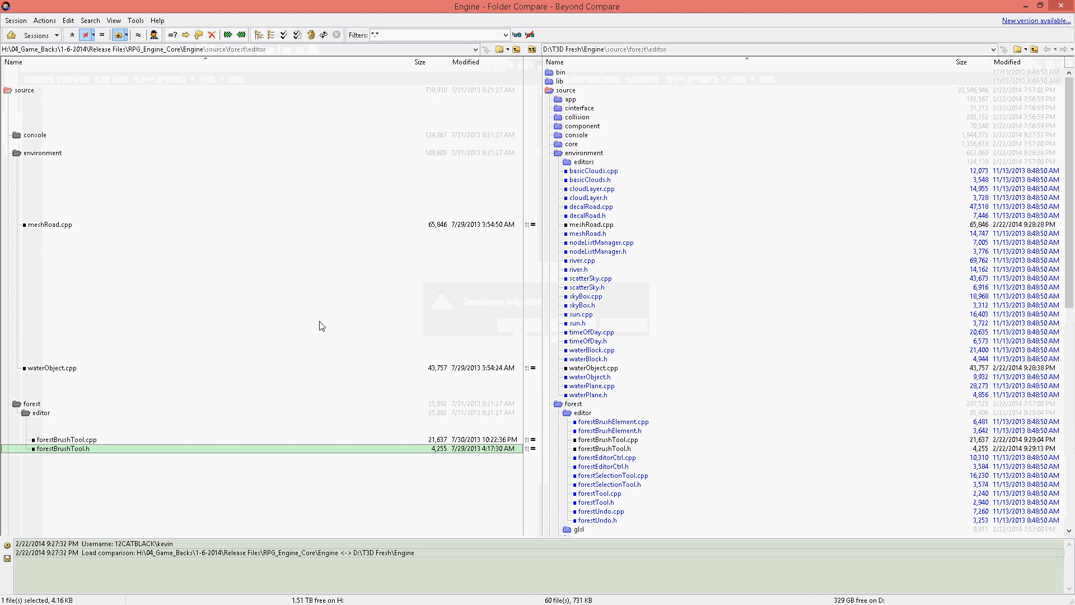
Scroll through guiTheoraCtrl.cpp's video-finished callback edits, close it, and continue down the list.
{"action": "scroll", "scroll_direction": "down", "scroll_amount": 3}
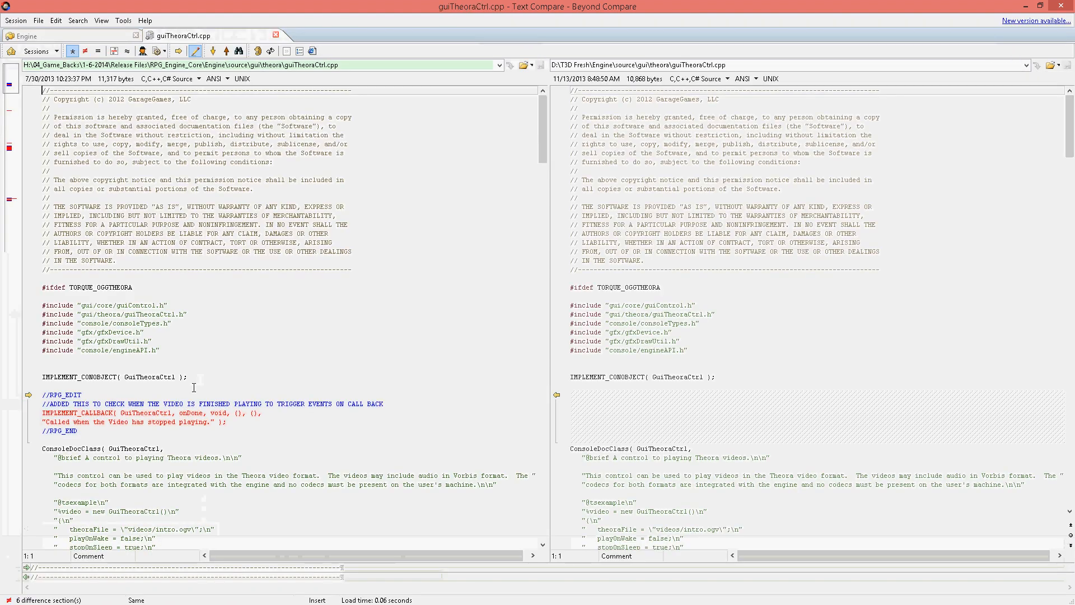
{"action": "scroll", "scroll_direction": "down", "scroll_amount": 3}
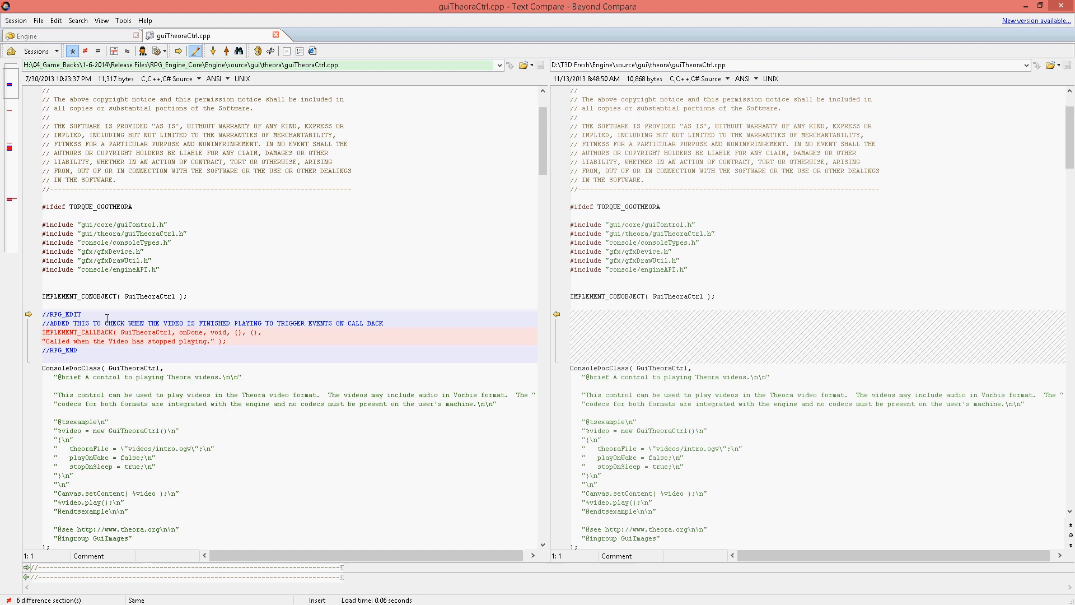
{"action": "scroll", "scroll_direction": "down", "scroll_amount": 3}
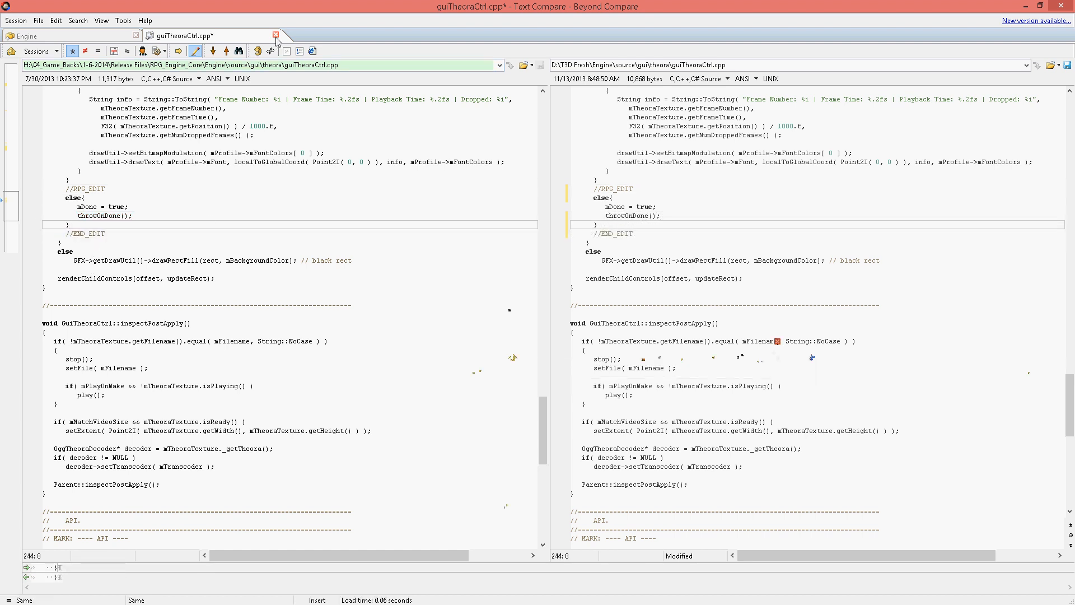
{"action": "left_click", "coordinate": [276, 34]}
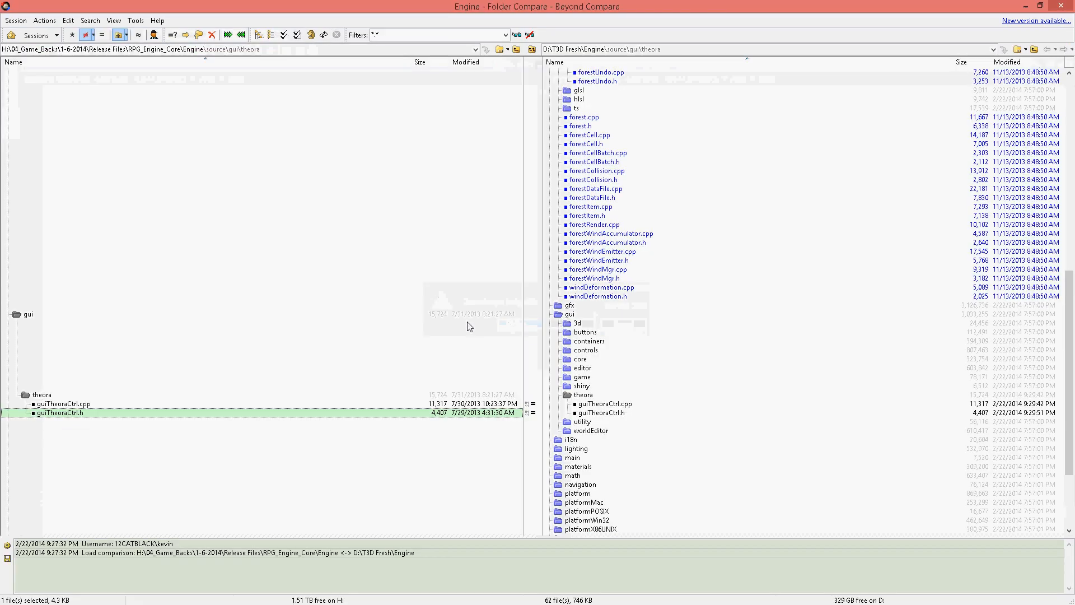
{"action": "scroll", "scroll_direction": "down", "scroll_amount": 3}
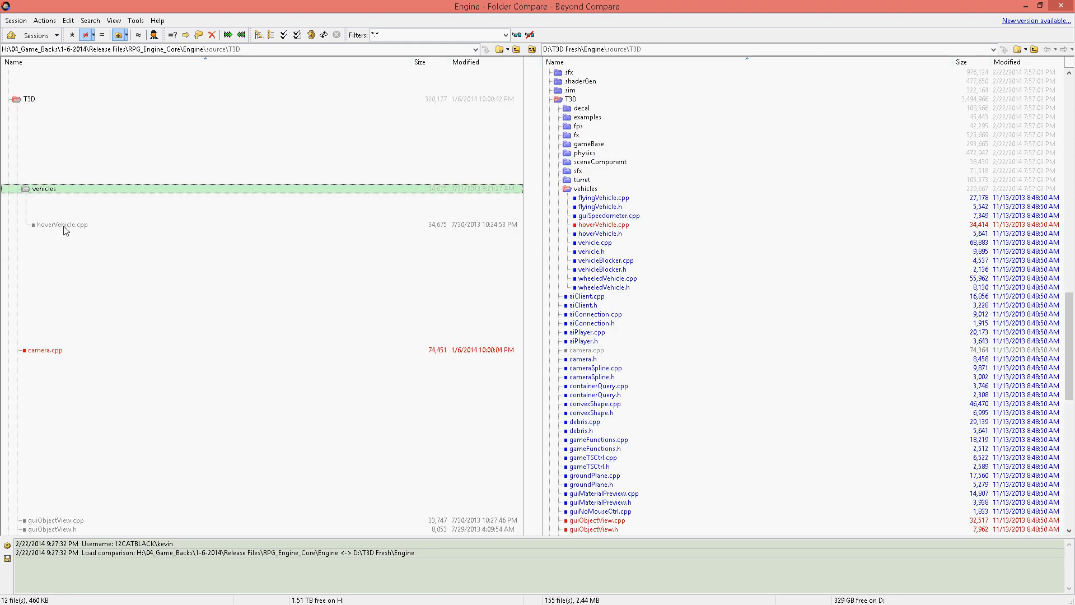
Copy the hover-spinning fix into T3D Fresh hoverVehicle.cpp and save it.
{"action": "double_click", "coordinate": [61, 225]}
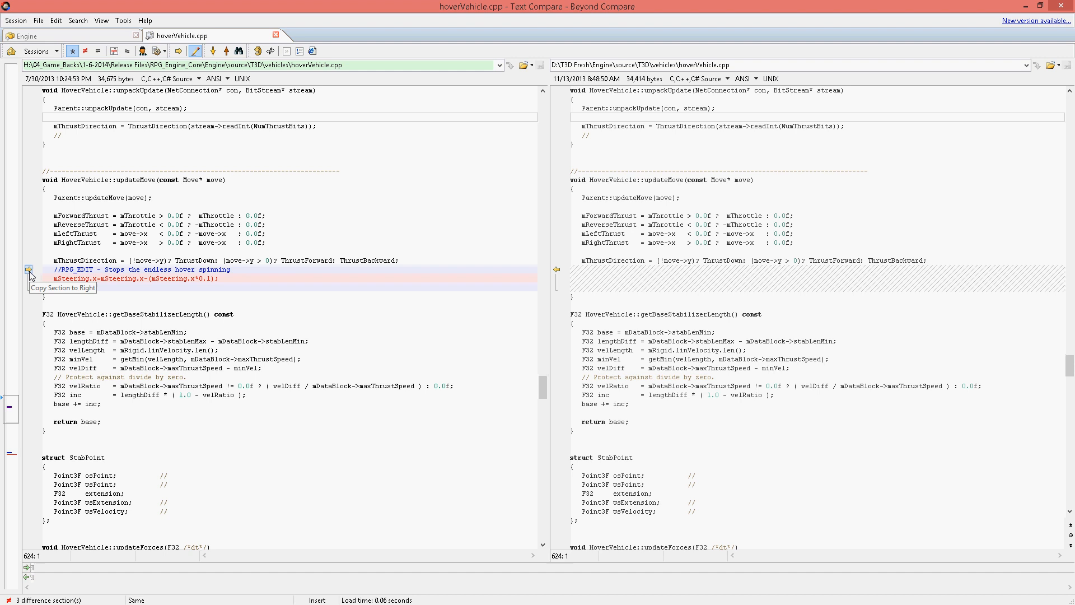
{"action": "left_click", "coordinate": [29, 268]}
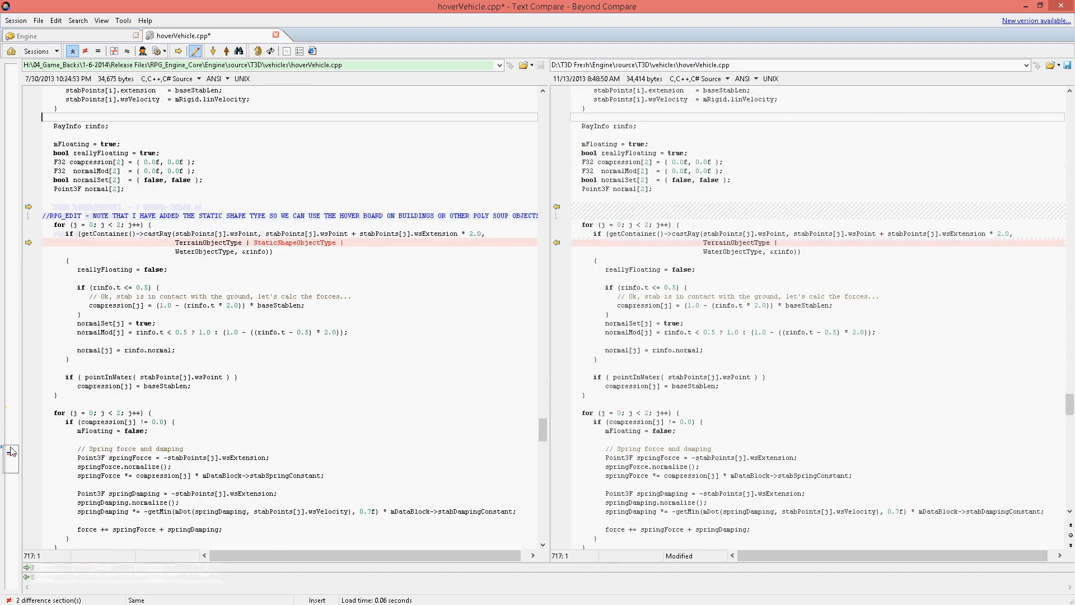
{"action": "mouse_move", "coordinate": [29, 206]}
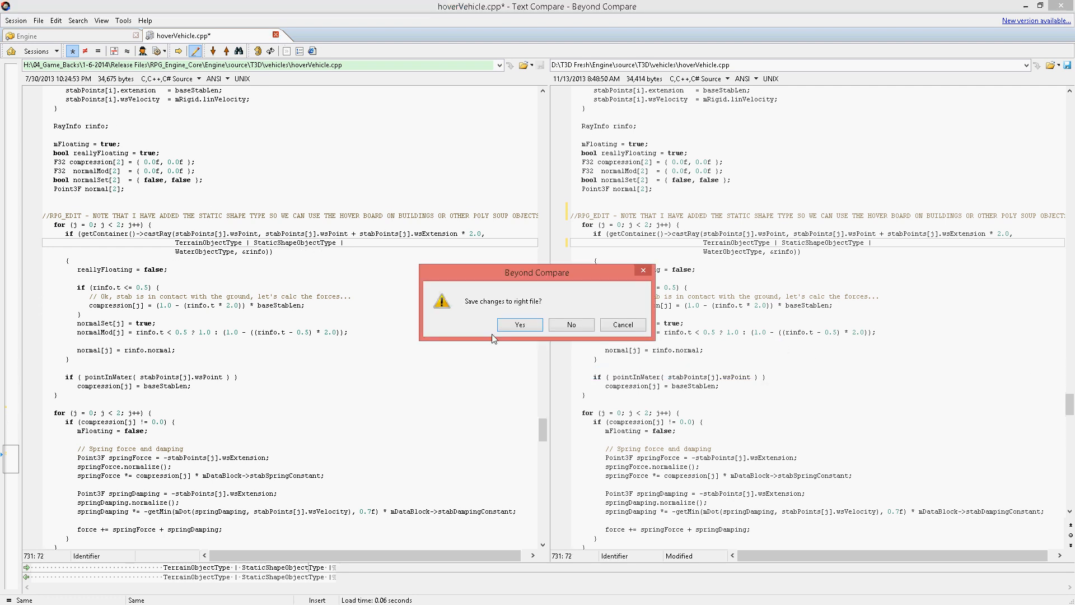
{"action": "left_click", "coordinate": [571, 325]}
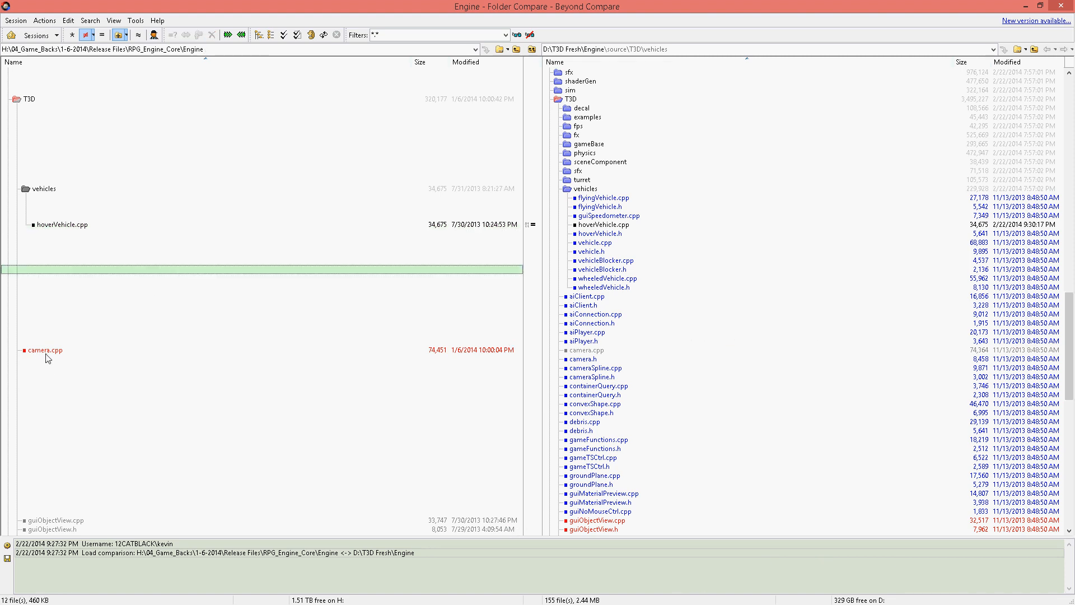
Merge camera.cpp's RPG_EDIT water-collision removal into T3D Fresh and save on closing.
{"action": "left_click", "coordinate": [47, 350]}
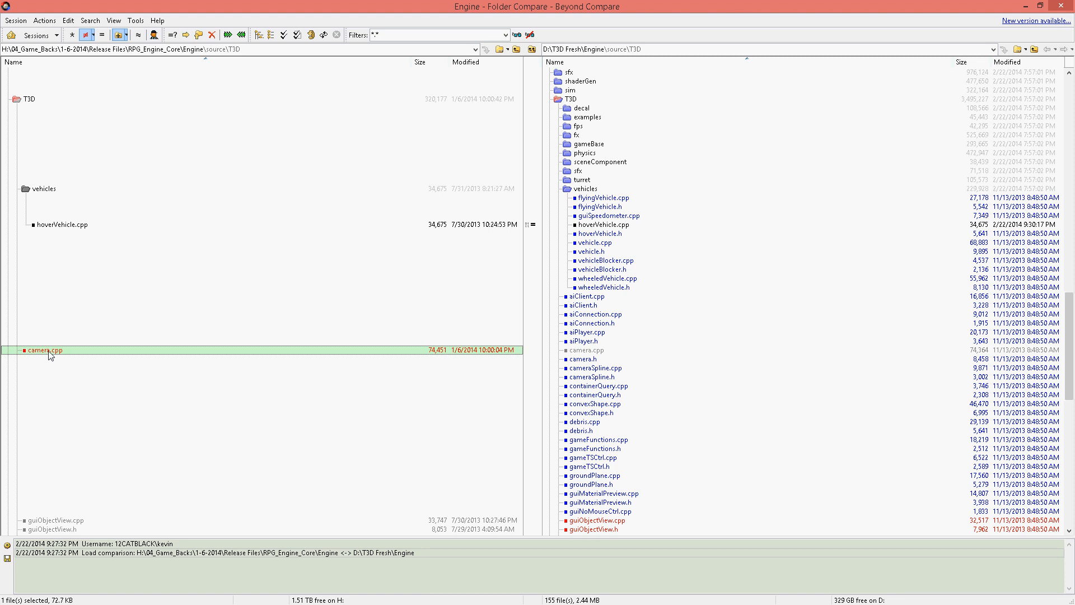
{"action": "double_click", "coordinate": [39, 351]}
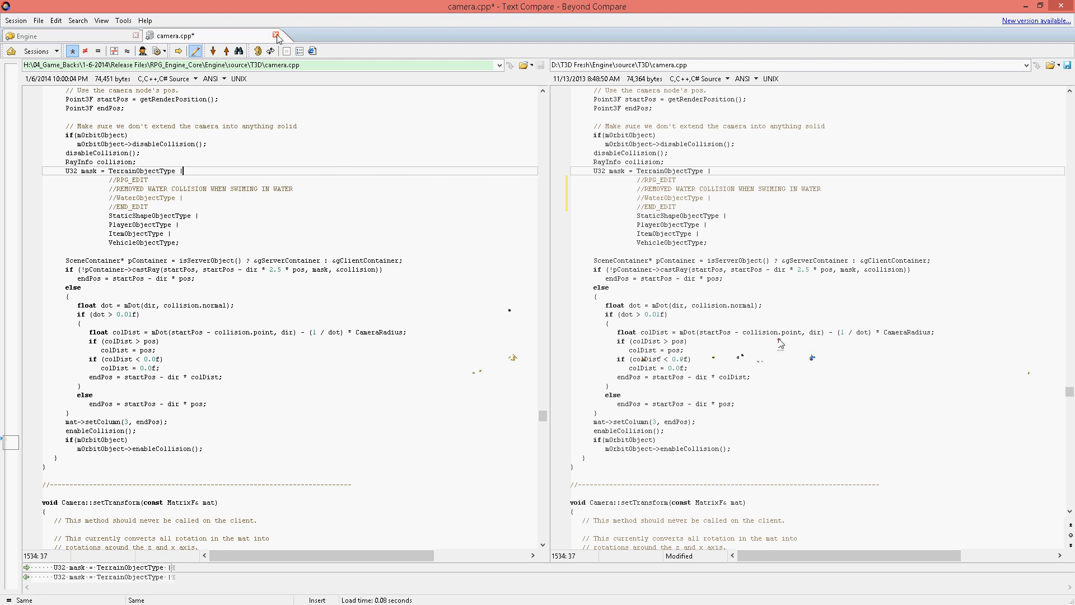
{"action": "left_click", "coordinate": [275, 35]}
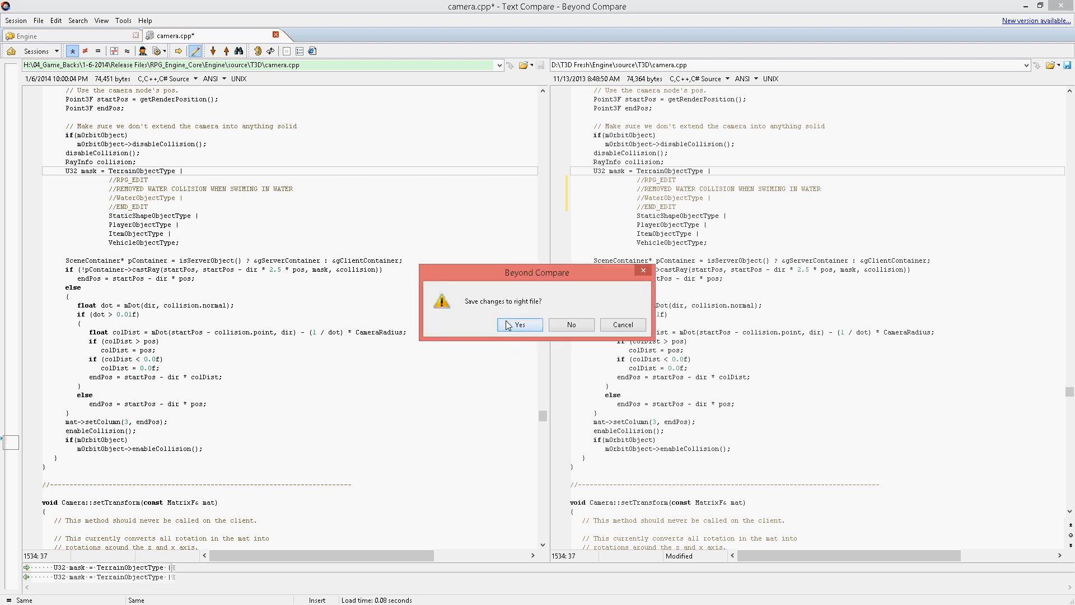
{"action": "left_click", "coordinate": [519, 325]}
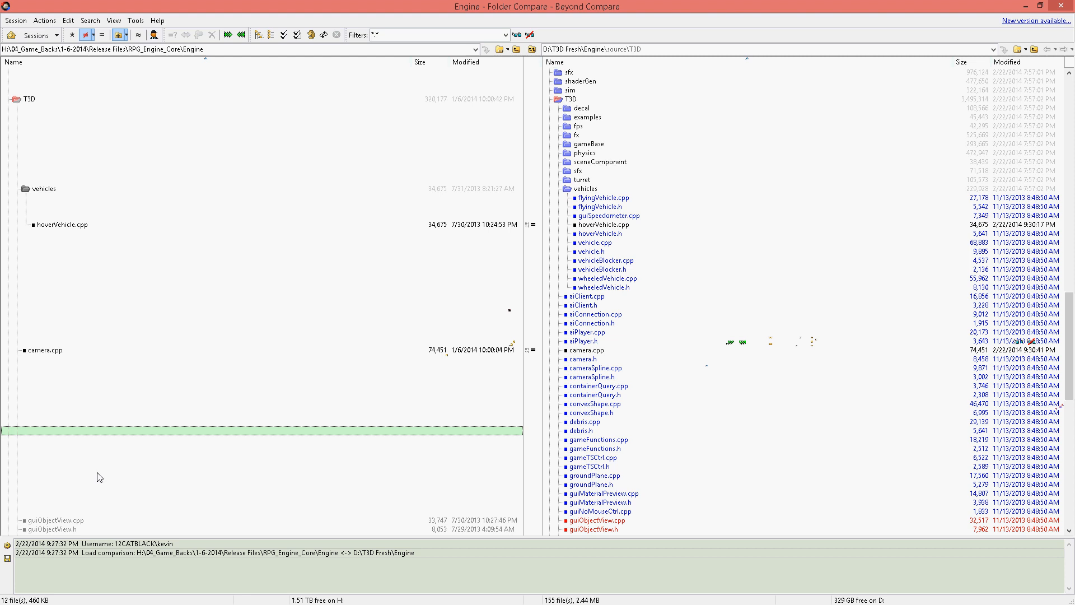
{"action": "scroll", "scroll_direction": "down", "scroll_amount": 3}
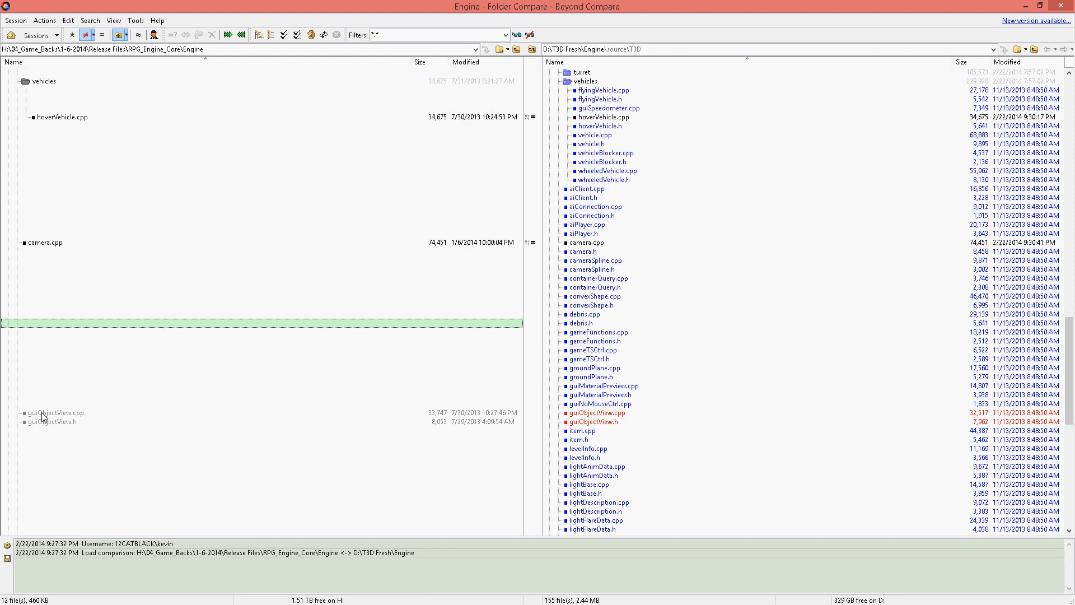
Merge rotationAdvance edits into guiObjectView.cpp and guiObjectView.h, saving the header on close.
{"action": "double_click", "coordinate": [51, 413]}
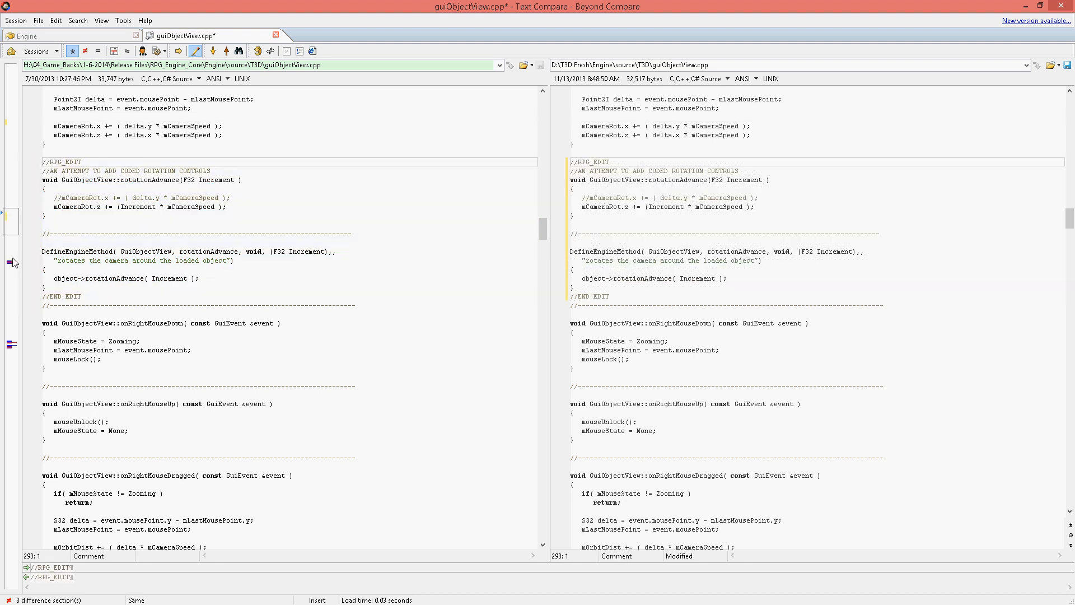
{"action": "scroll", "scroll_direction": "down", "scroll_amount": 3}
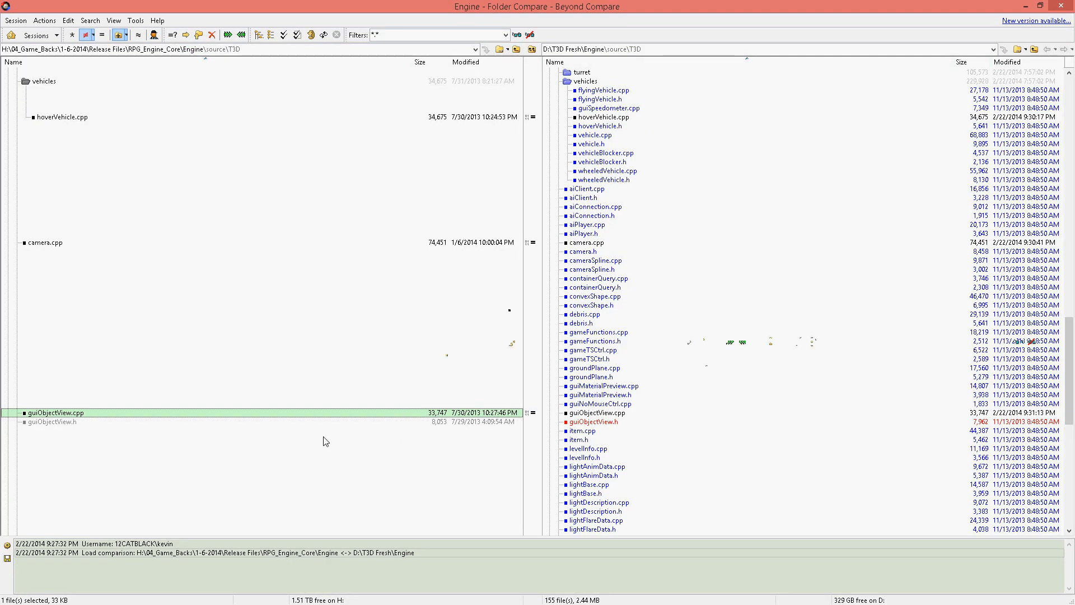
{"action": "double_click", "coordinate": [44, 423]}
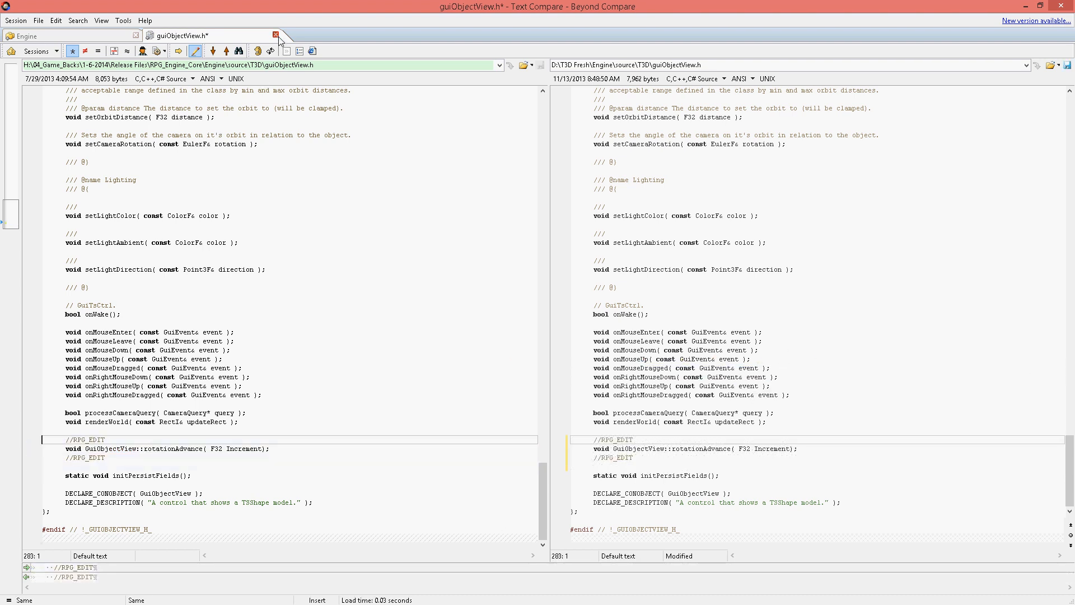
{"action": "left_click", "coordinate": [275, 34]}
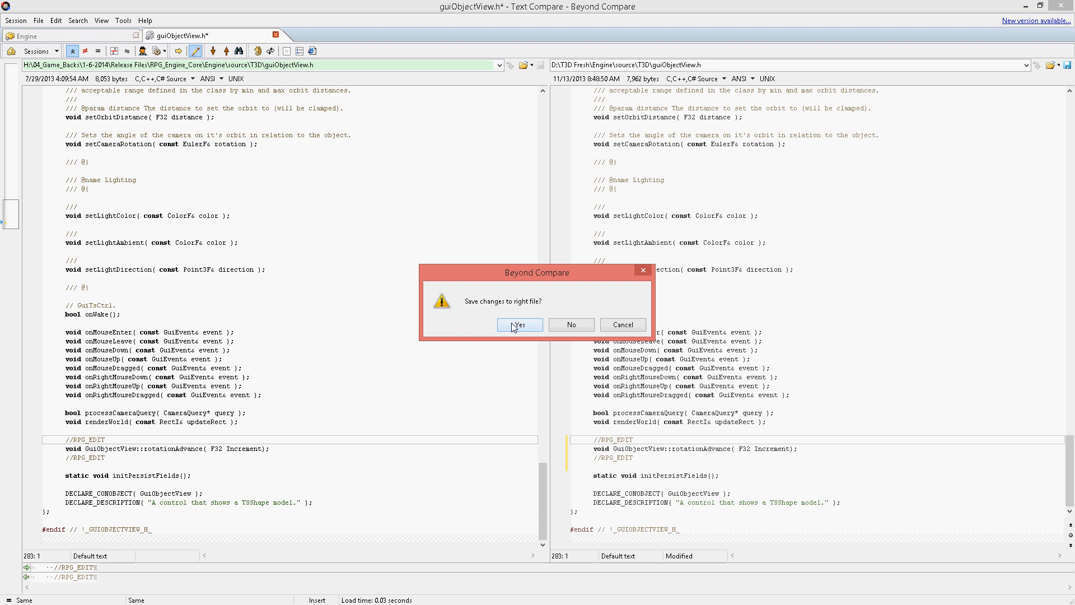
{"action": "left_click", "coordinate": [519, 324]}
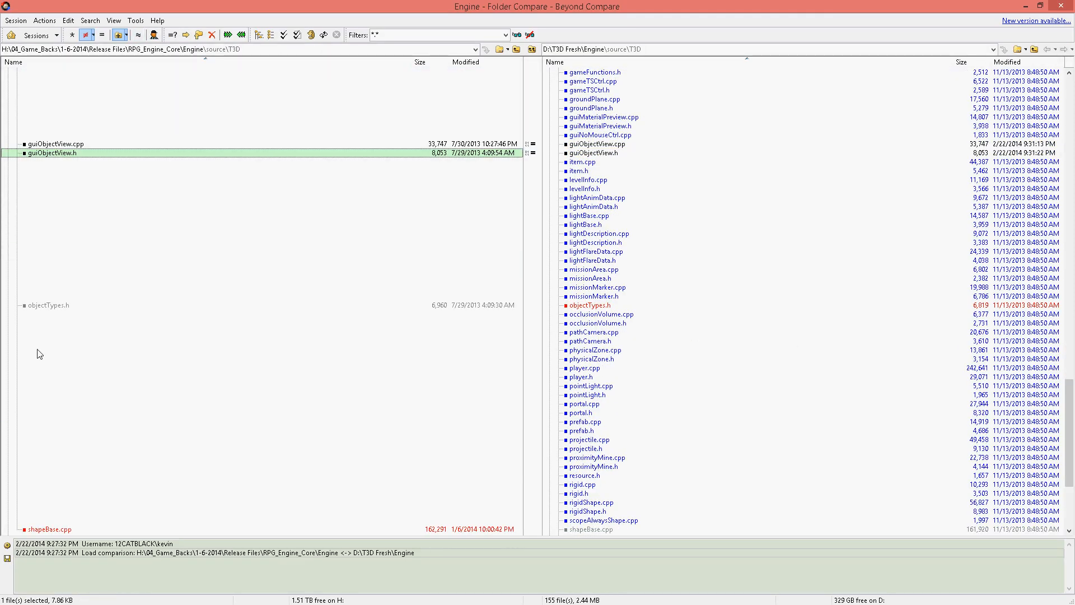
Open objectTypes.h, then save shapeBase.cpp's merged RPG_OMITTED camera-collision block into T3D Fresh.
{"action": "double_click", "coordinate": [47, 305]}
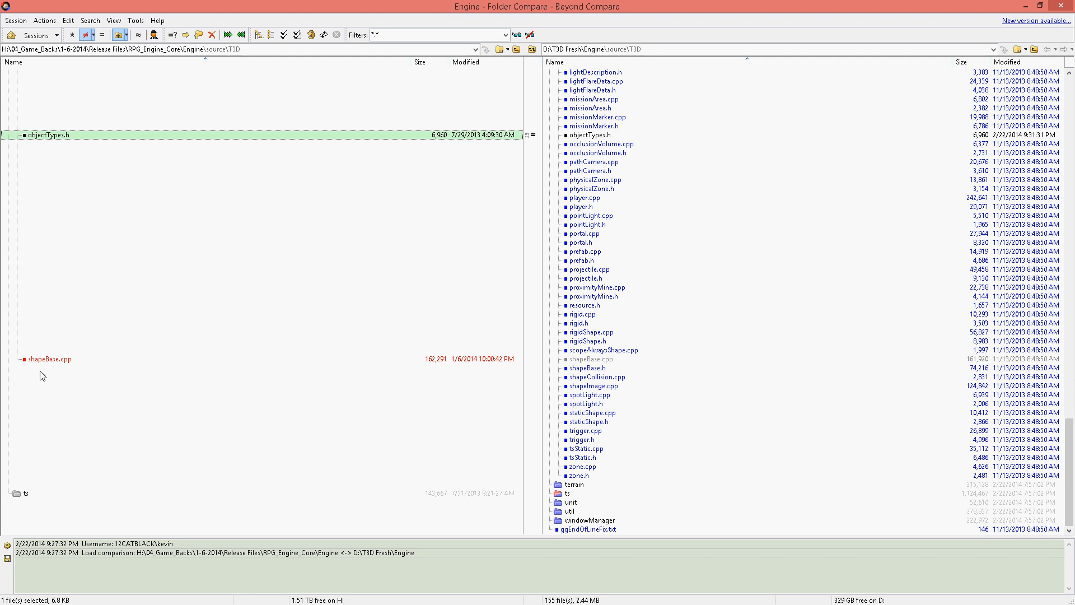
{"action": "double_click", "coordinate": [49, 359]}
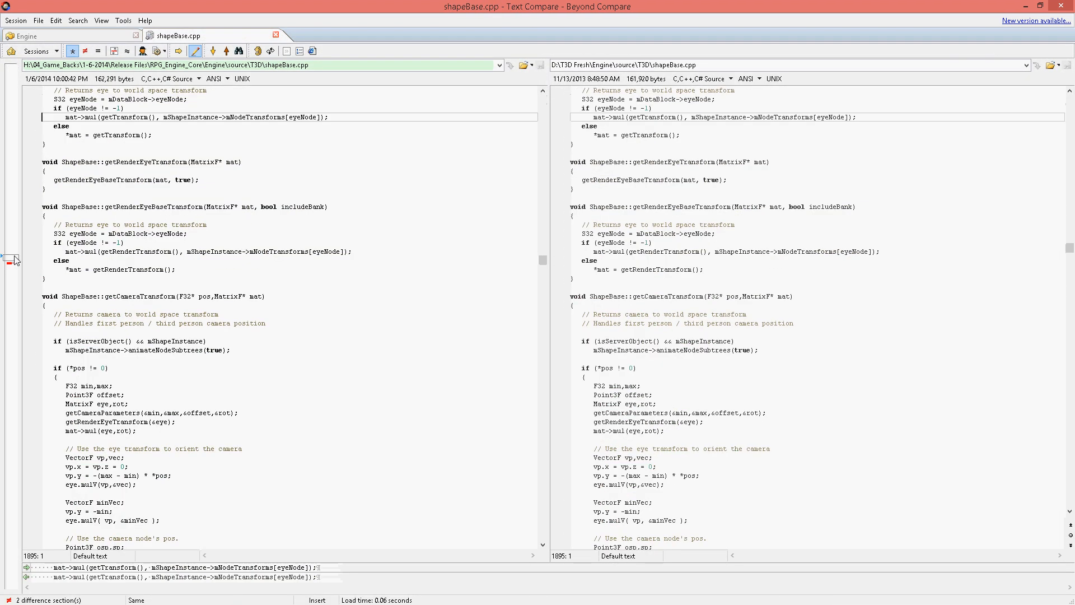
{"action": "scroll", "scroll_direction": "down", "scroll_amount": 3}
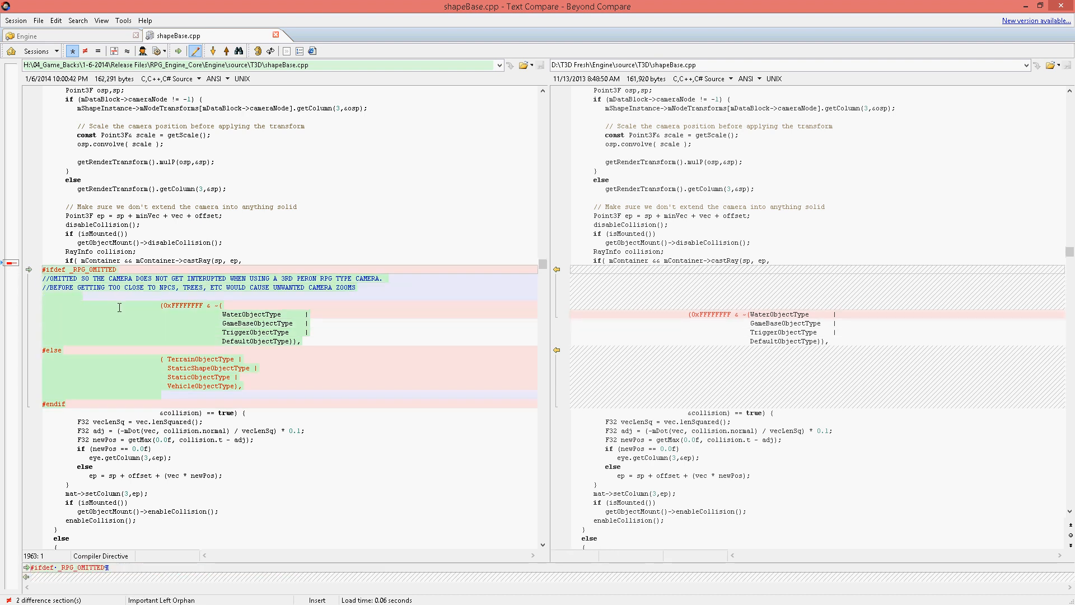
{"action": "mouse_move", "coordinate": [28, 273]}
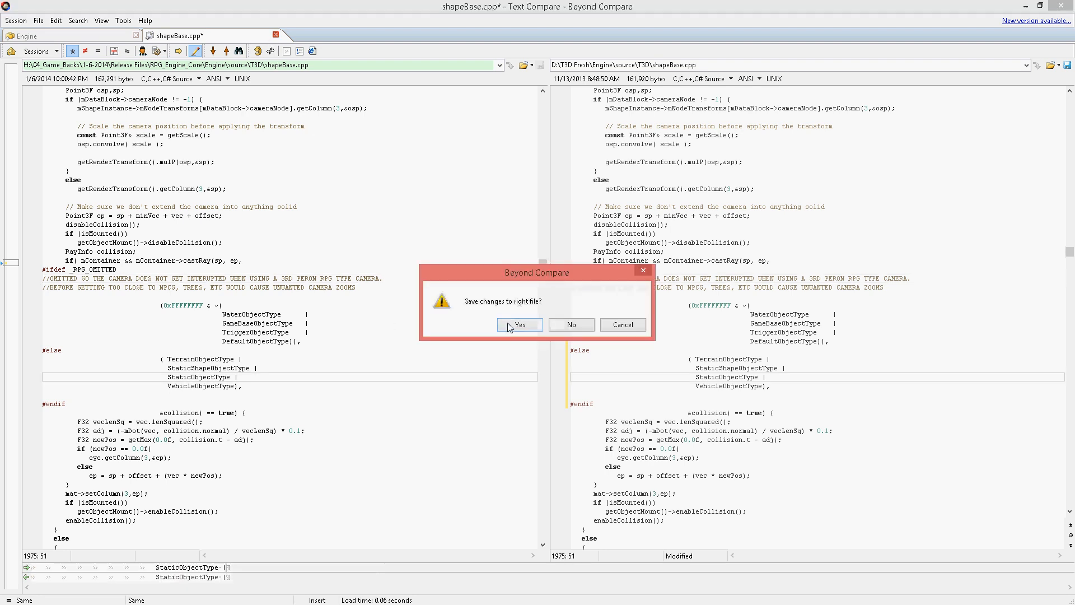
{"action": "left_click", "coordinate": [519, 325]}
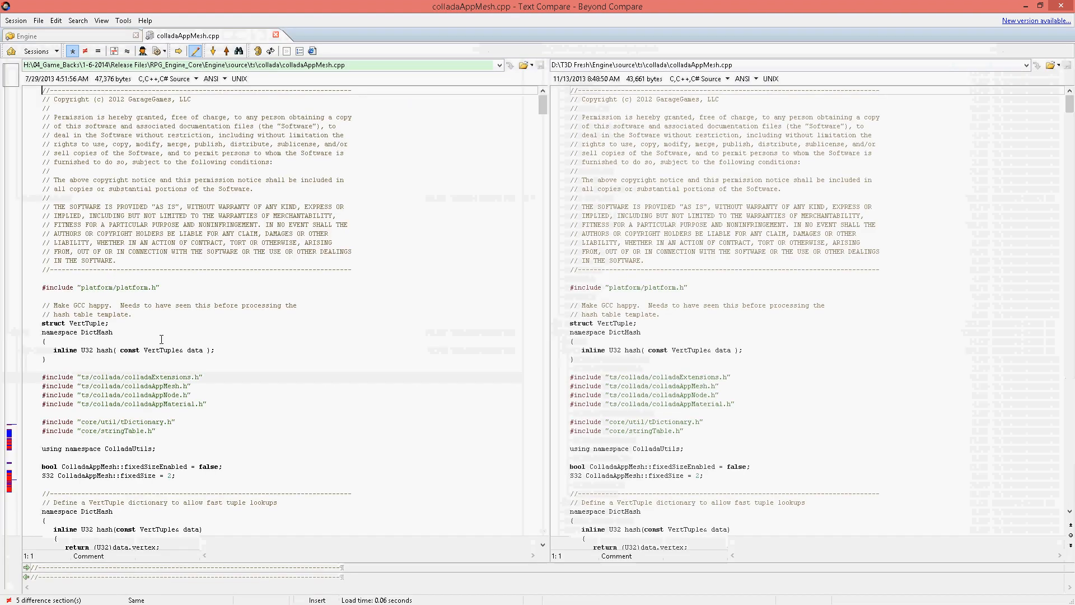
Scroll through the colladaAppMesh.cpp and tsShape.h RPG_EDIT differences, then save tsShape.h.
{"action": "scroll", "scroll_direction": "down", "scroll_amount": 3}
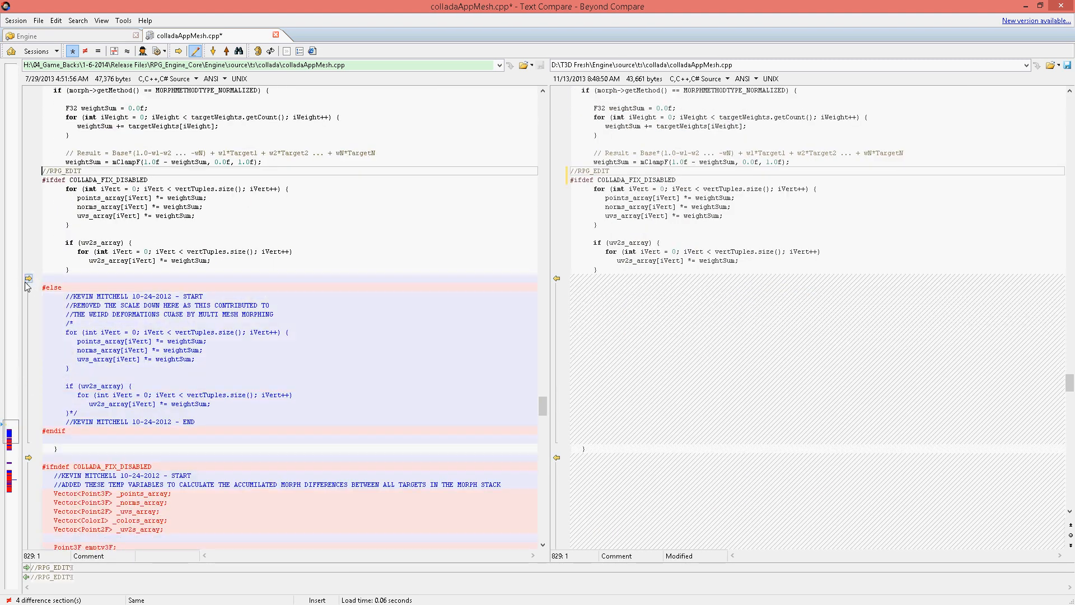
{"action": "scroll", "scroll_direction": "down", "scroll_amount": 3}
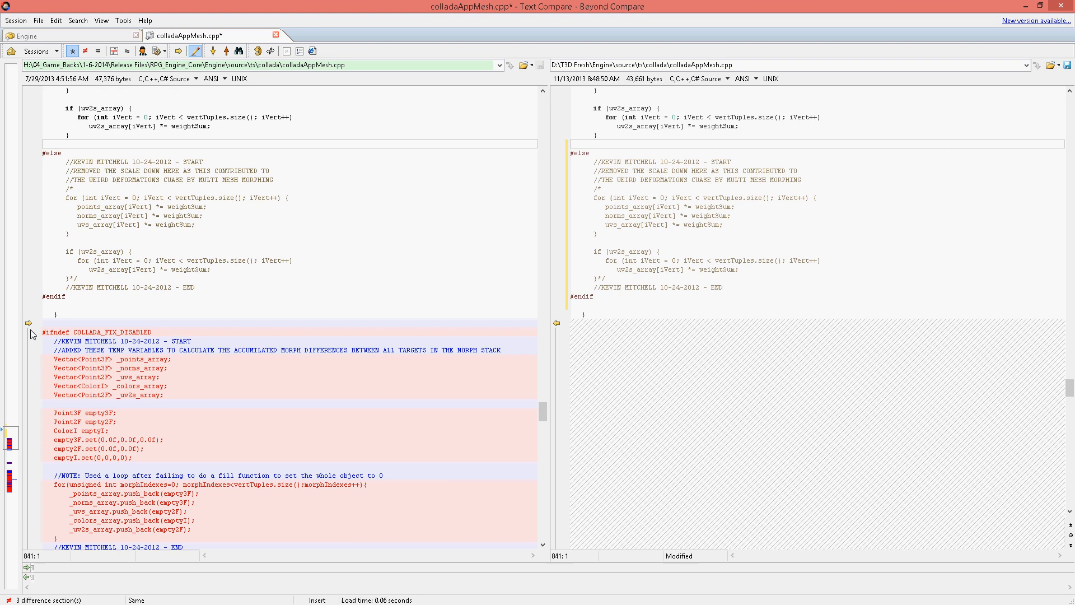
{"action": "scroll", "scroll_direction": "down", "scroll_amount": 3}
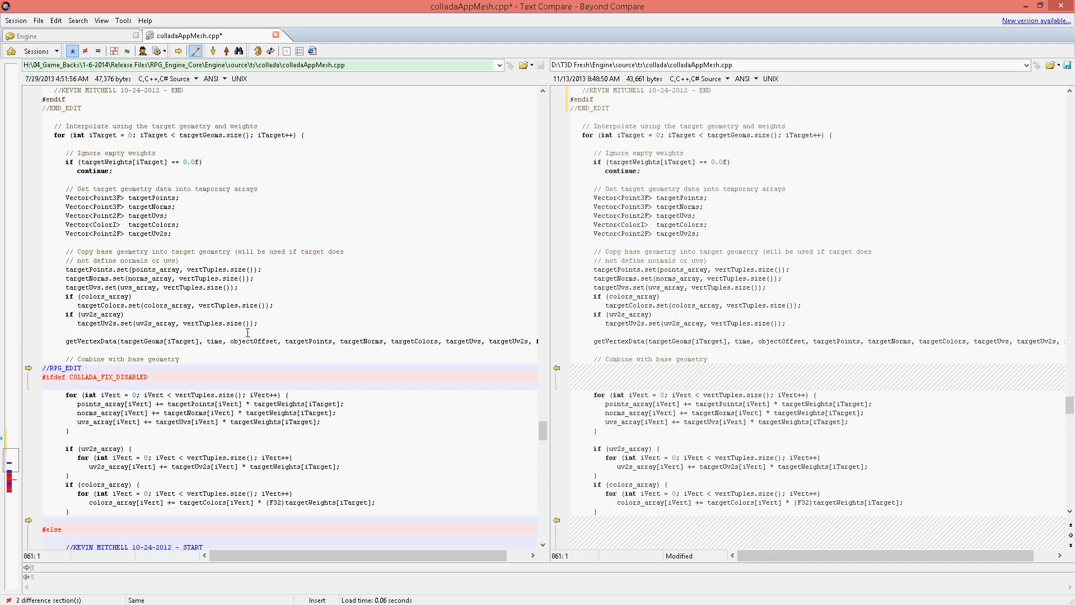
{"action": "scroll", "scroll_direction": "down", "scroll_amount": 3}
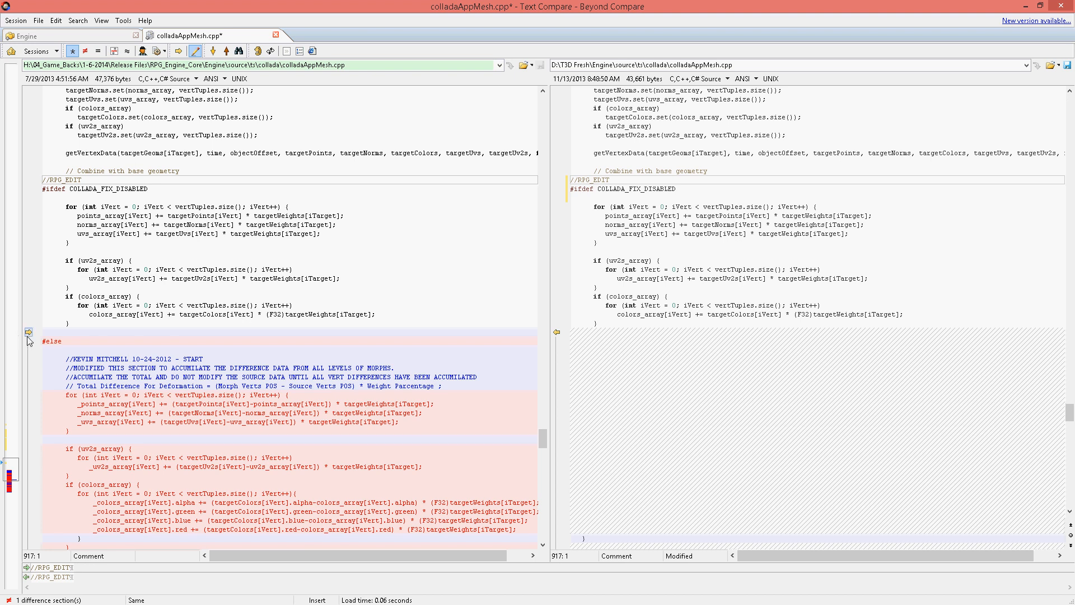
{"action": "scroll", "scroll_direction": "down", "scroll_amount": 3}
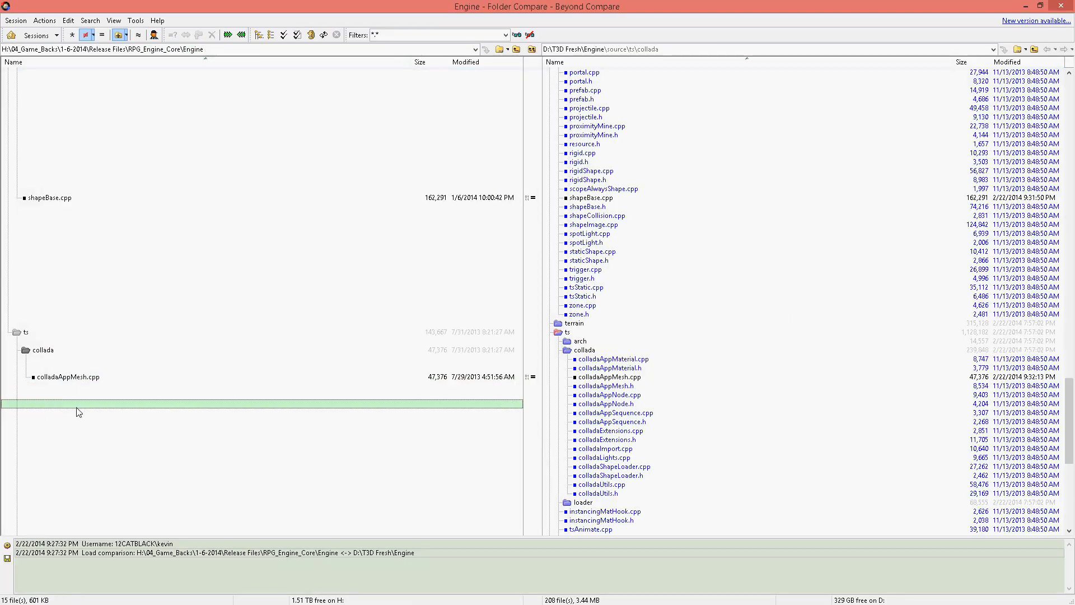
{"action": "scroll", "scroll_direction": "down", "scroll_amount": 3}
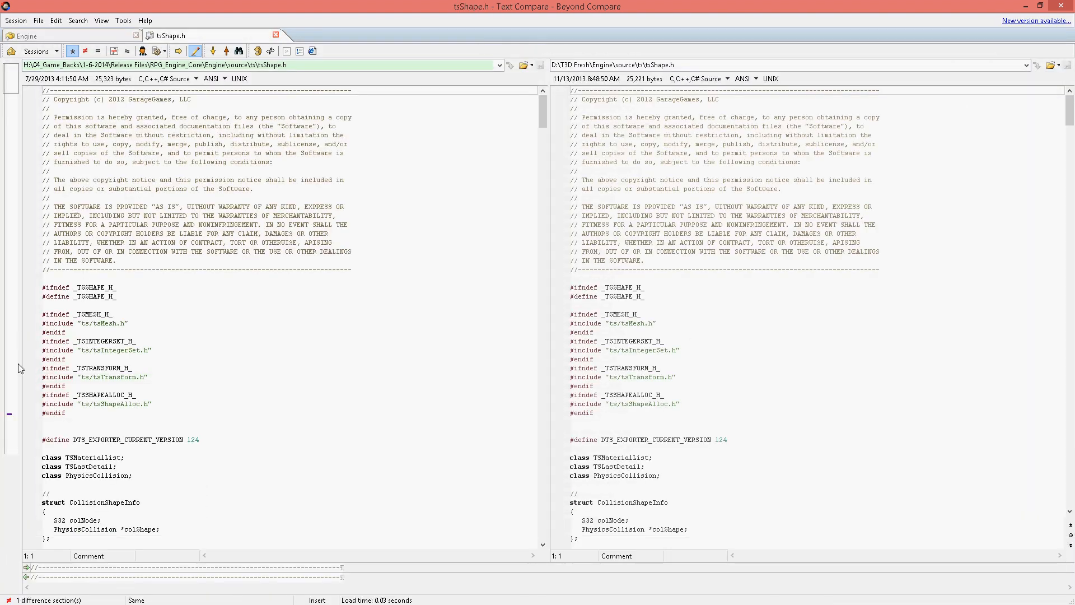
{"action": "scroll", "scroll_direction": "down", "scroll_amount": 3}
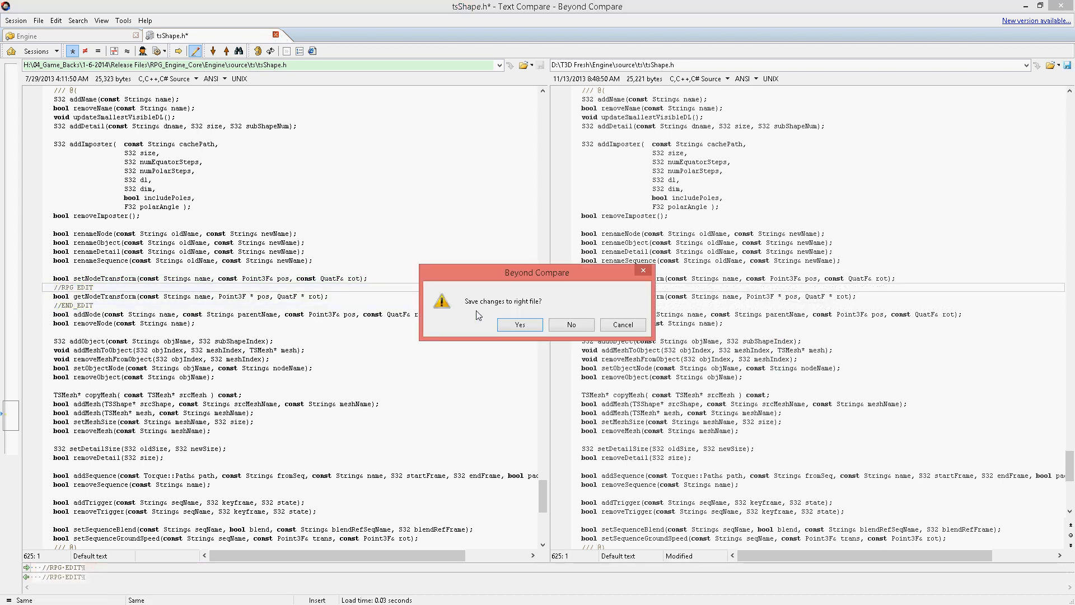
{"action": "left_click", "coordinate": [572, 325]}
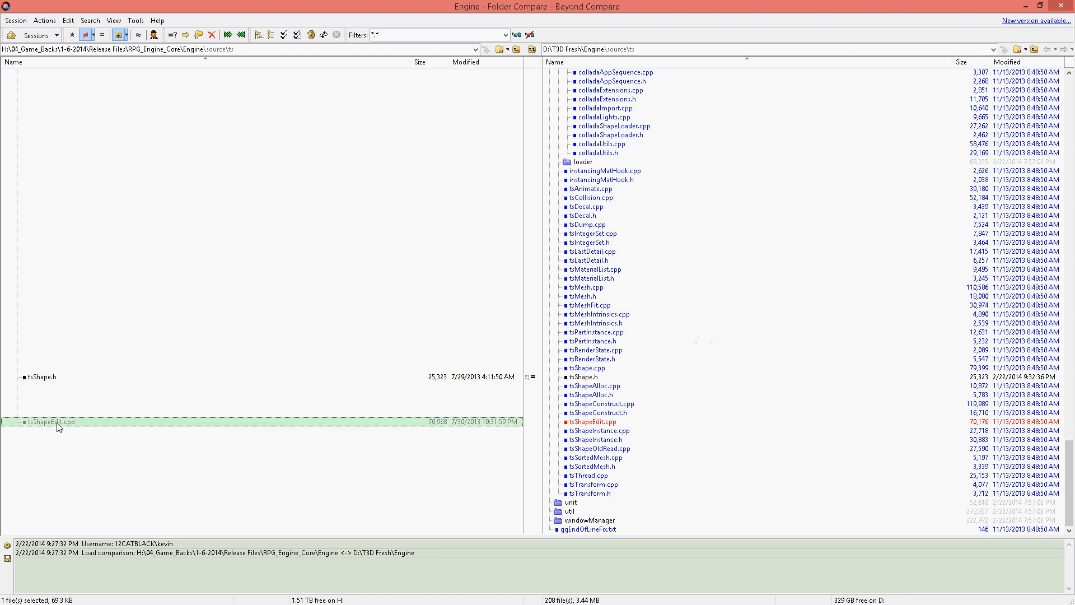
Copy the RPG_EDIT getNodeTransform block into the fresh tsShapeEdit.cpp and save the merge.
{"action": "double_click", "coordinate": [43, 422]}
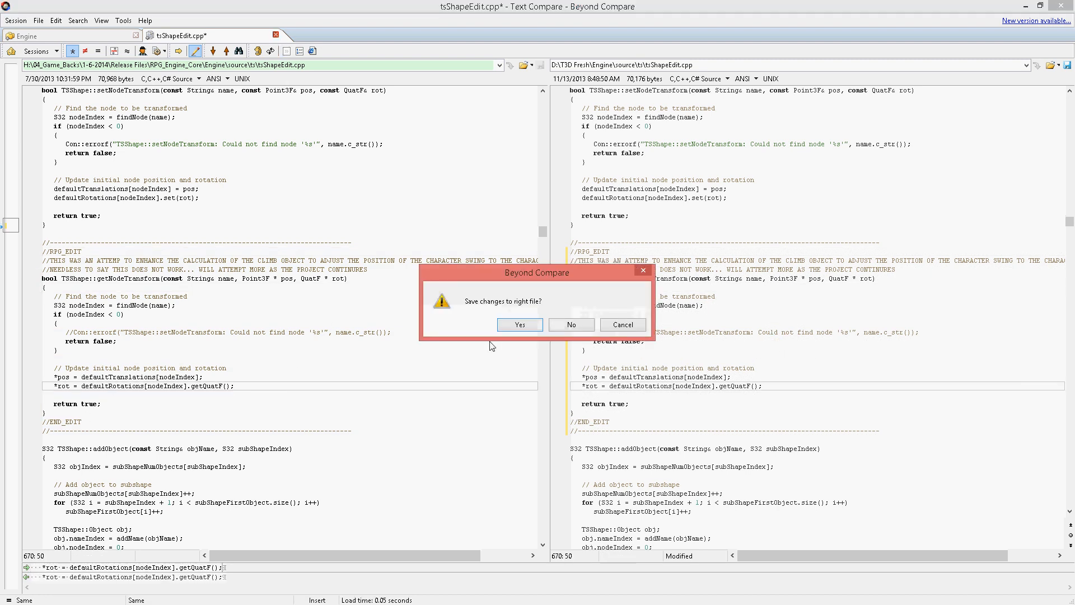
{"action": "left_click", "coordinate": [571, 325]}
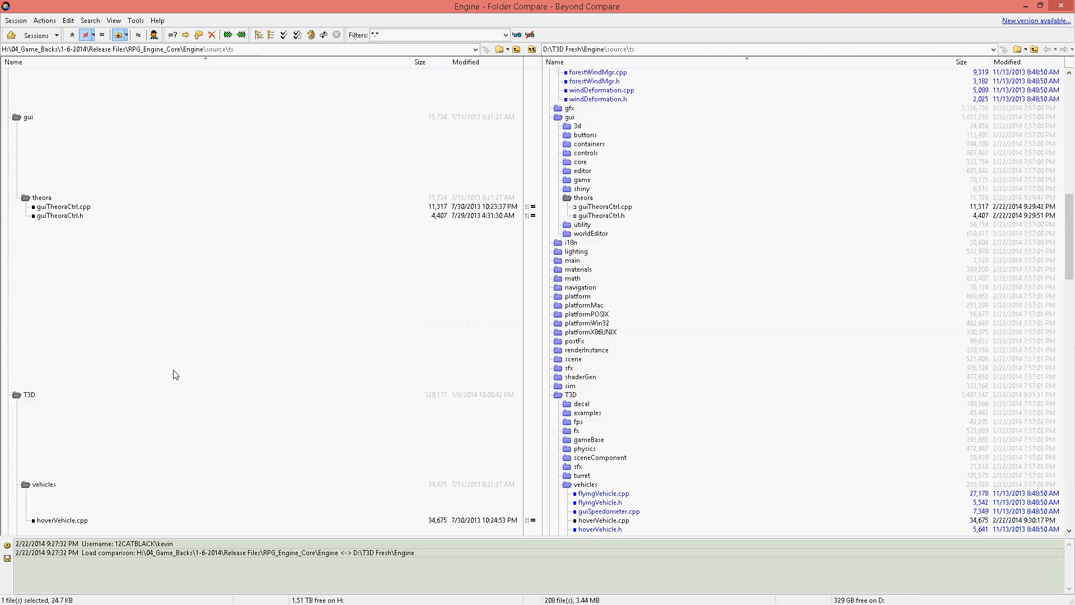
{"action": "left_click", "coordinate": [87, 34]}
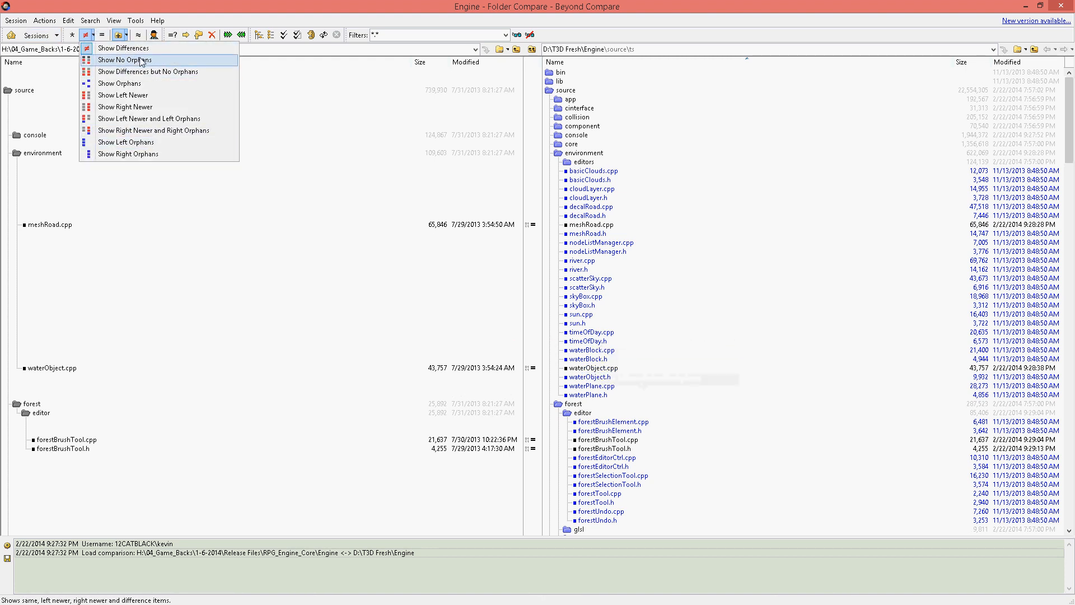
Filter the comparison to Show No Orphans and turn on Compare contents in Session Settings.
{"action": "left_click", "coordinate": [124, 59]}
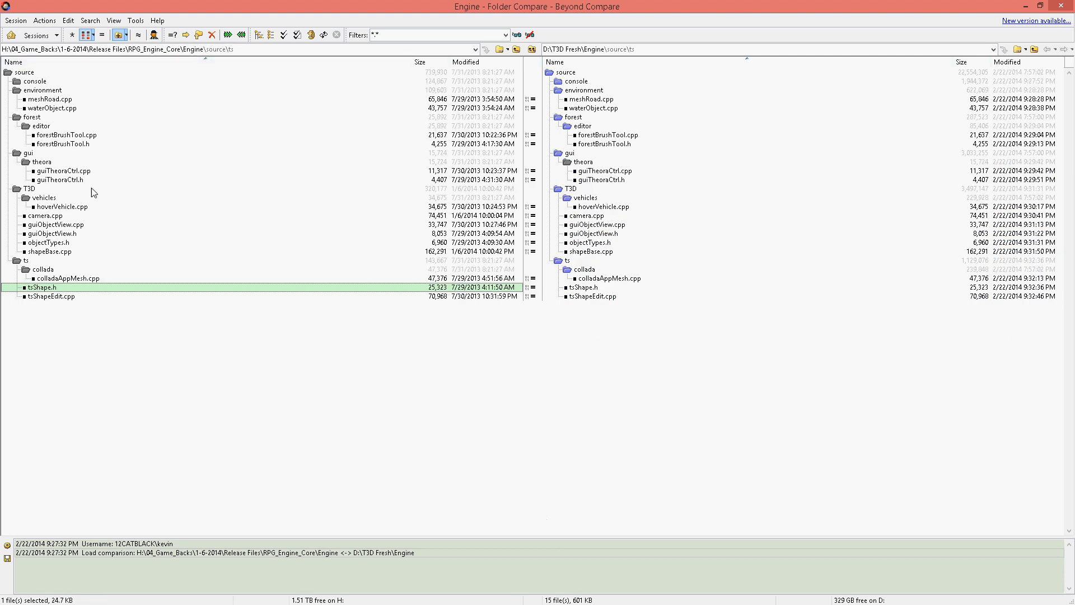
{"action": "left_click", "coordinate": [30, 82]}
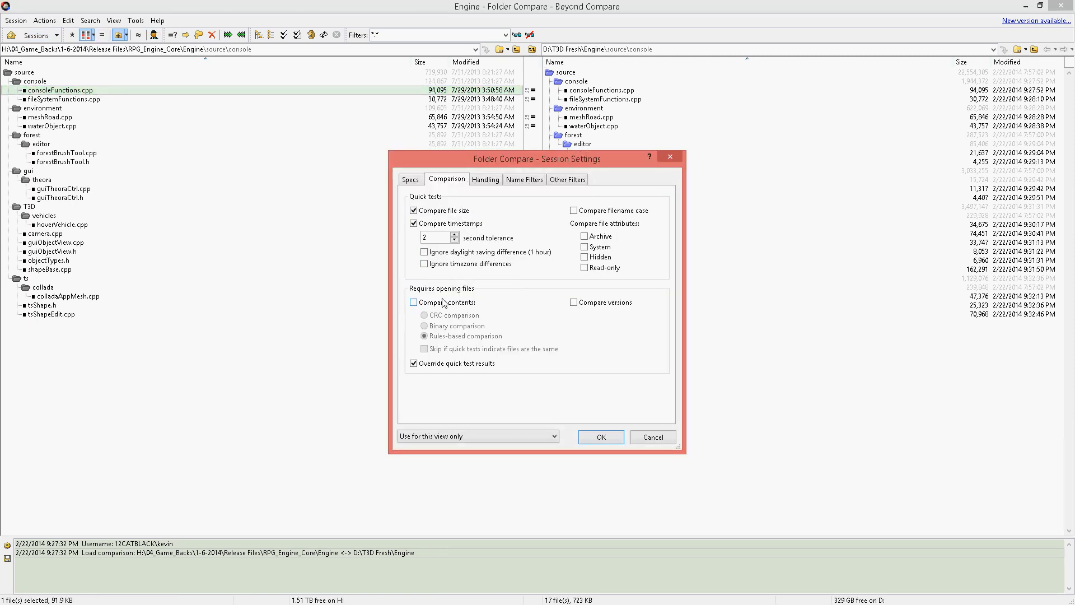
{"action": "left_click", "coordinate": [601, 437]}
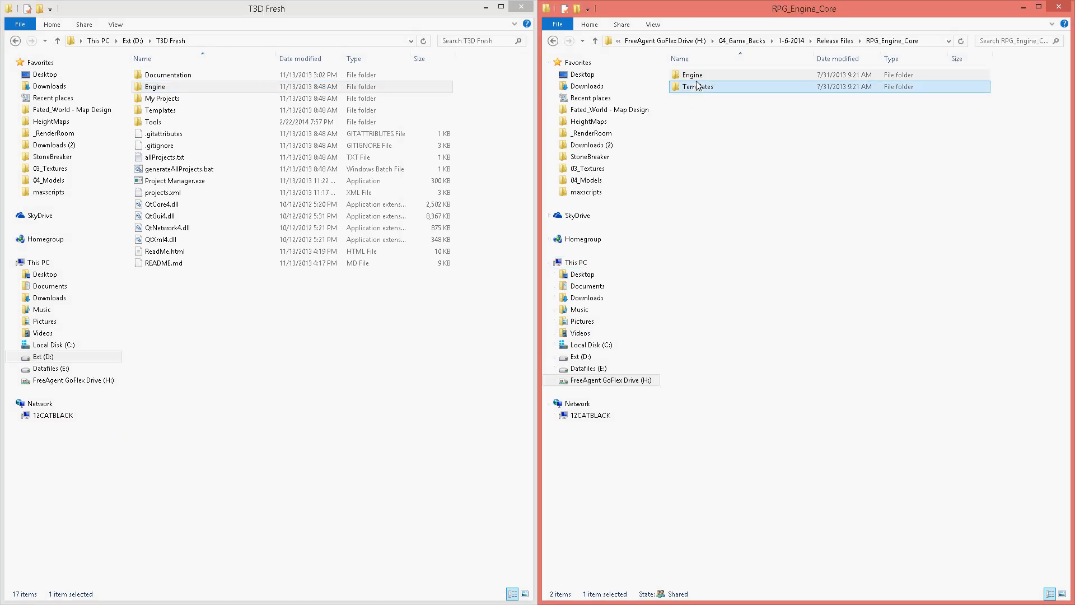
Copy RPG Empty and RPG Full from RPG_Engine_Core\Templates into T3D Fresh\Templates.
{"action": "double_click", "coordinate": [700, 86]}
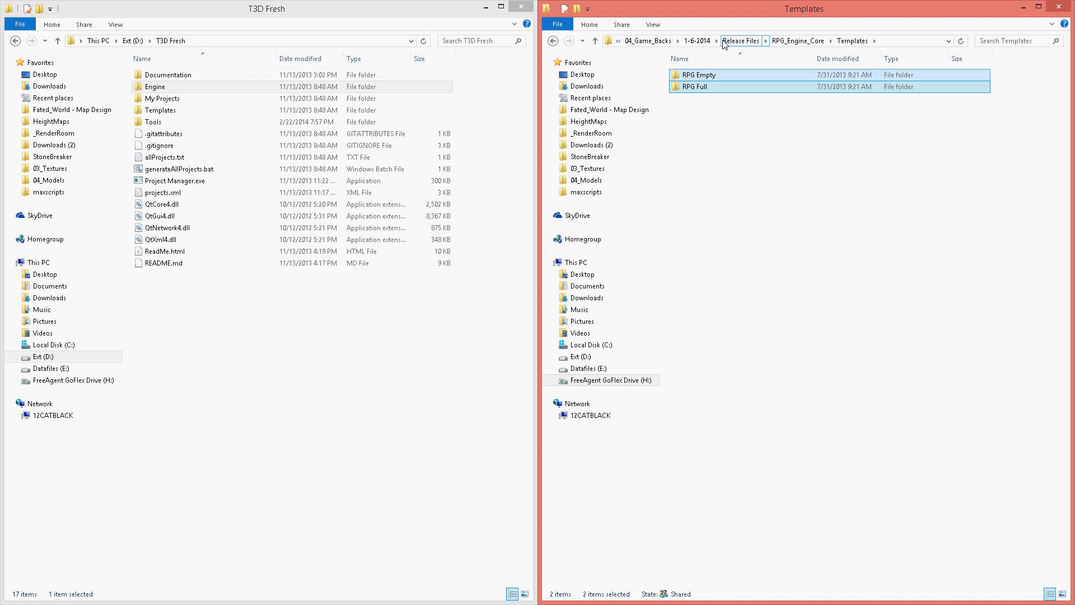
{"action": "mouse_move", "coordinate": [116, 121]}
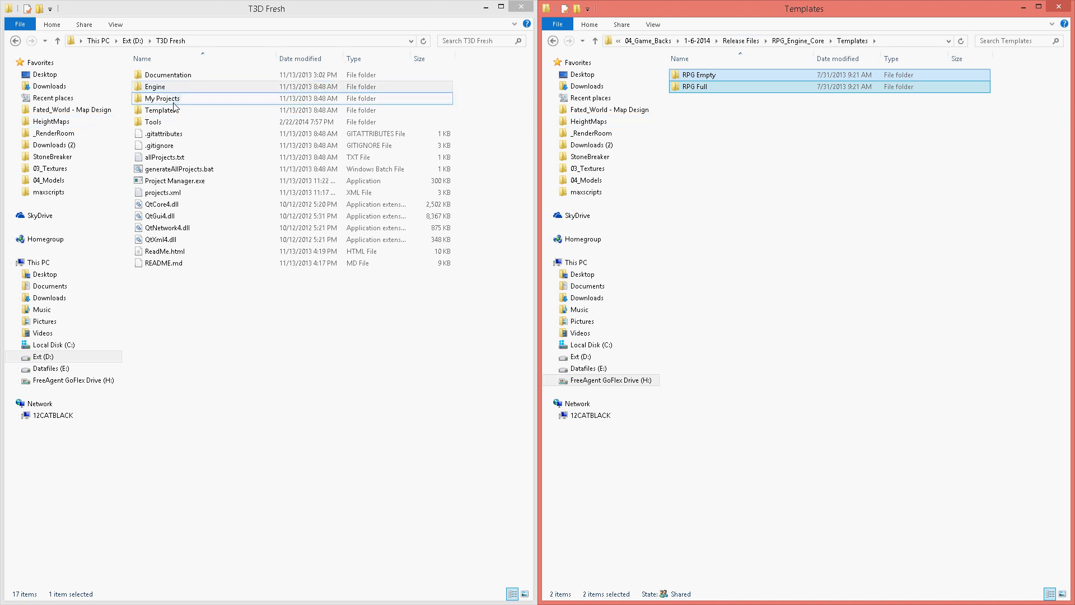
{"action": "double_click", "coordinate": [163, 98]}
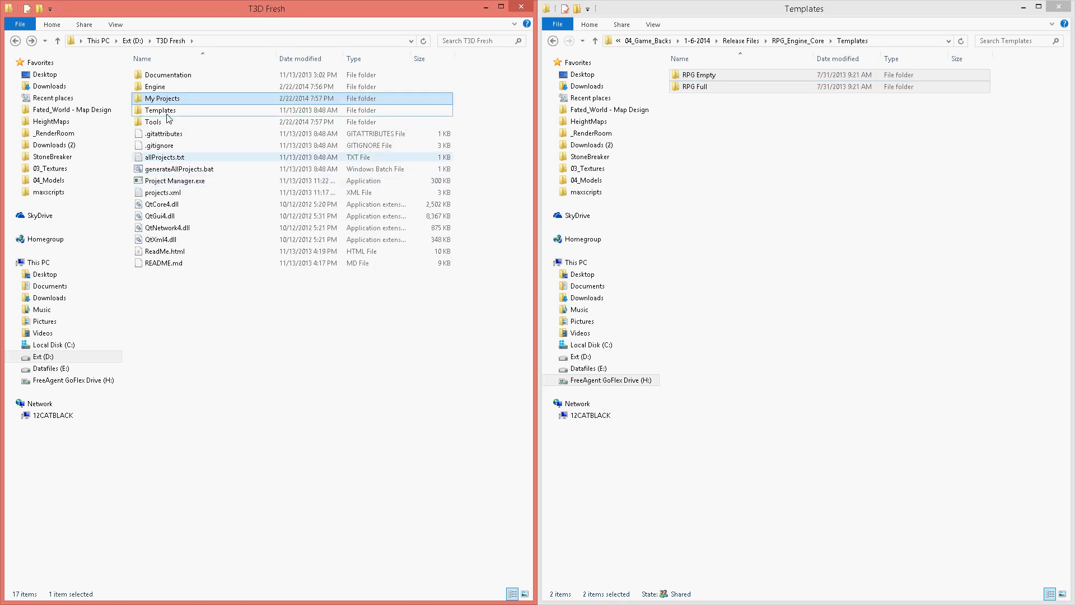
{"action": "double_click", "coordinate": [162, 110]}
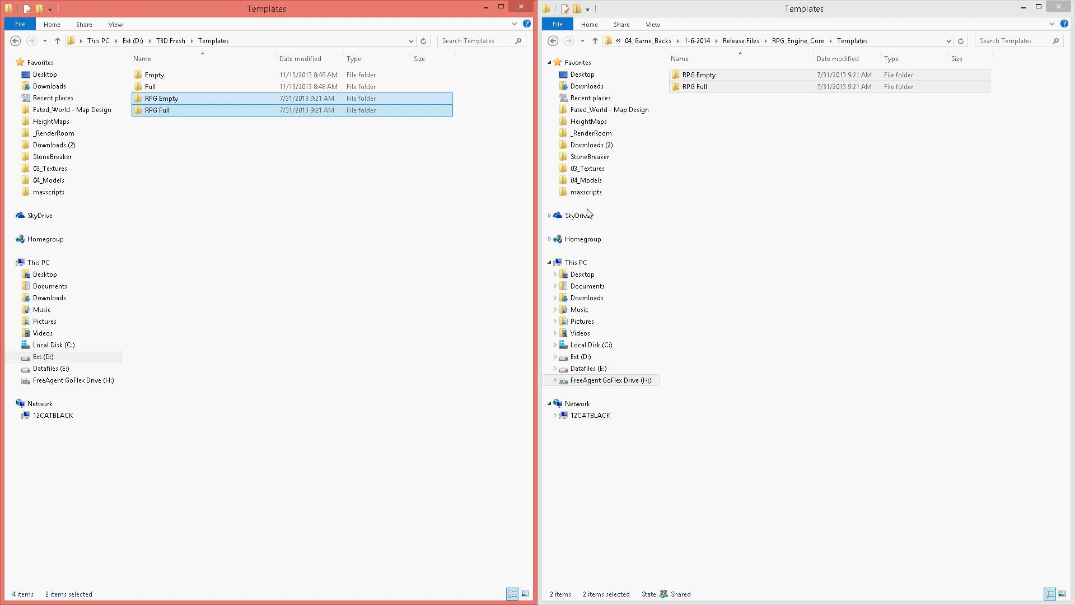
Deselect the copied template folders and navigate back up to T3D Fresh.
{"action": "left_click", "coordinate": [336, 241]}
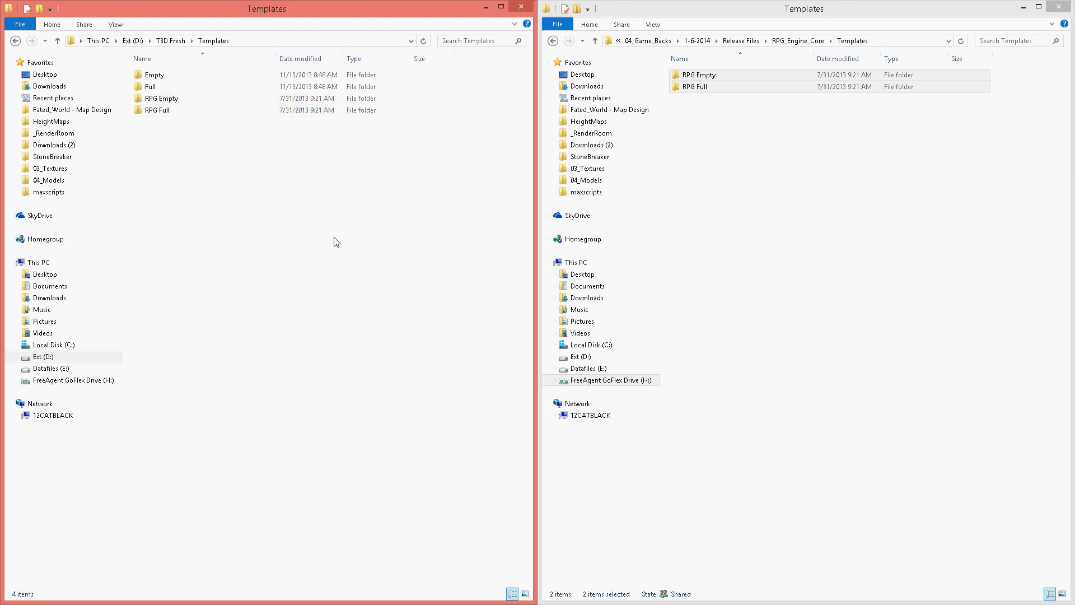
{"action": "left_click", "coordinate": [158, 110]}
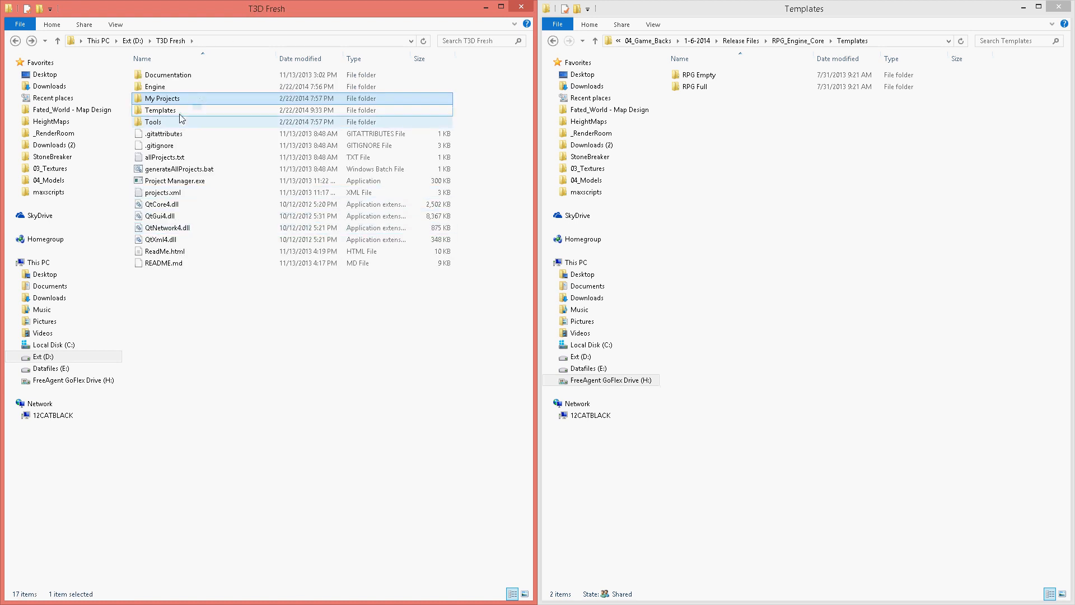
{"action": "left_click", "coordinate": [160, 109]}
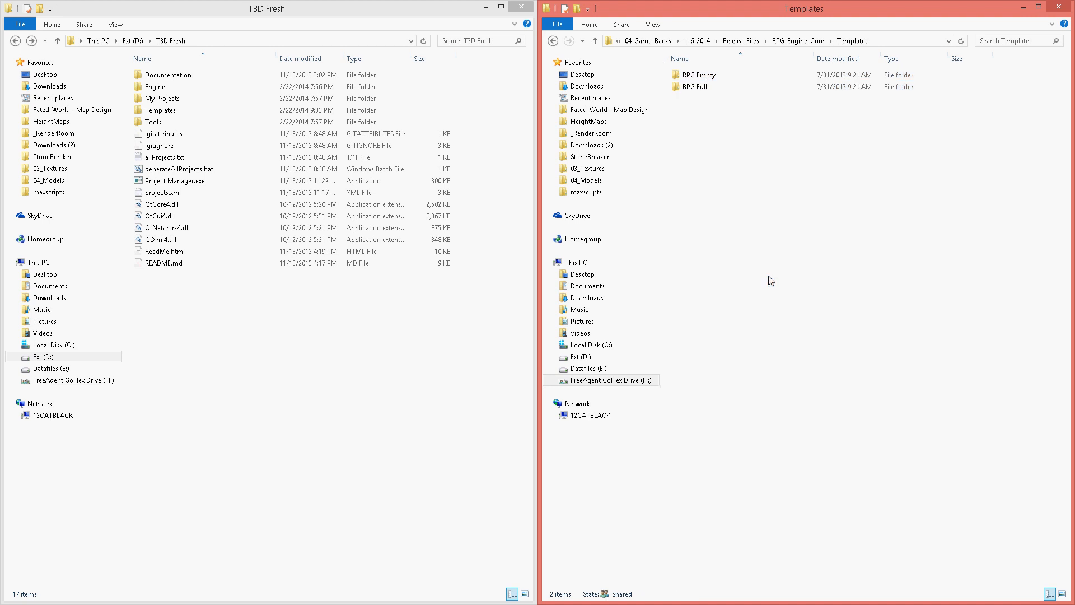
{"action": "mouse_move", "coordinate": [839, 250]}
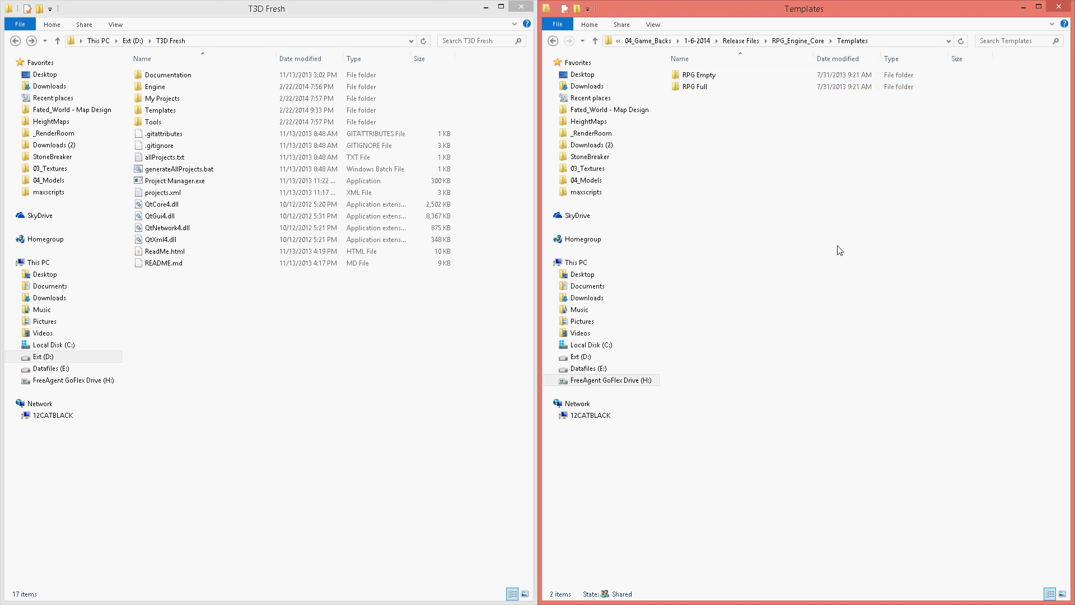